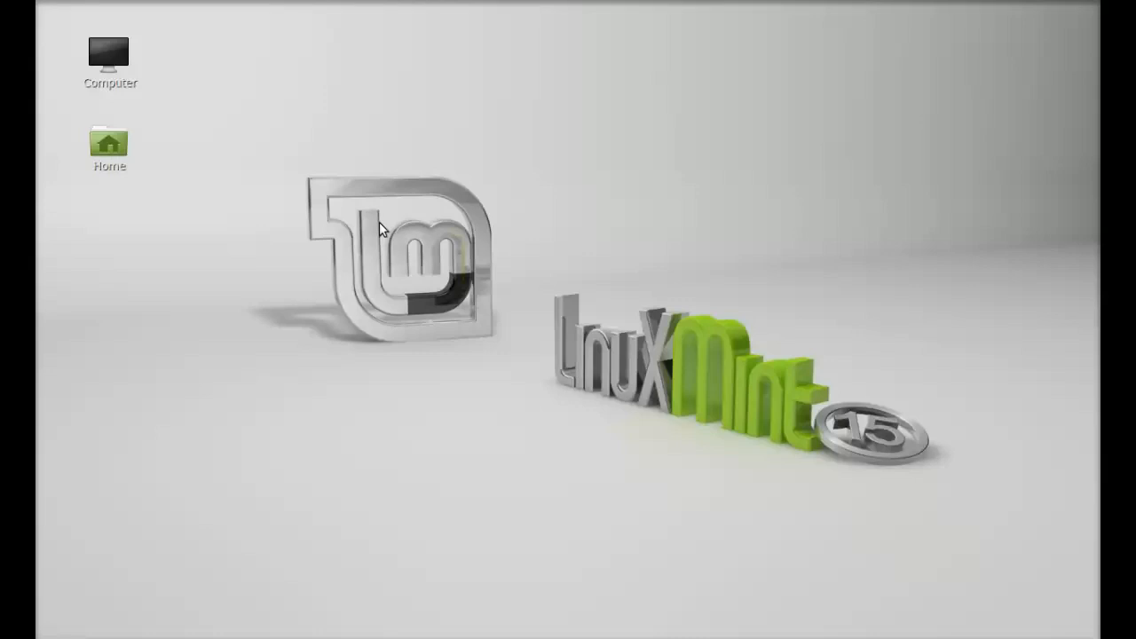
{"action": "mouse_move", "coordinate": [390, 305]}
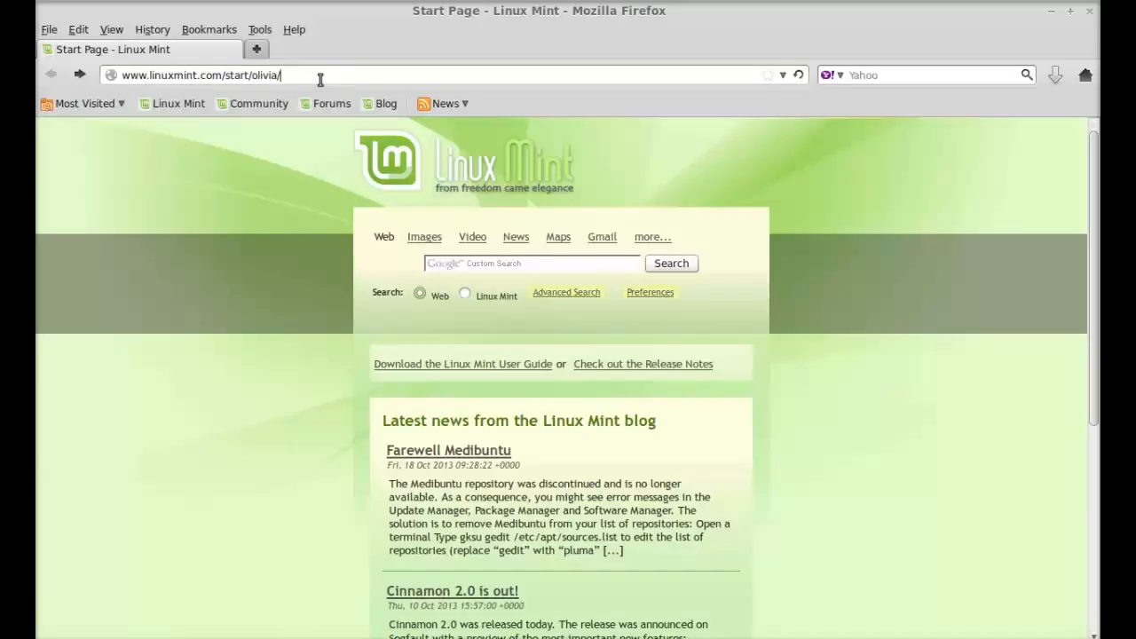
Step: Enter about:plugins in the Firefox address bar to reach the installed plugins page
{"action": "type", "text": "abou"}
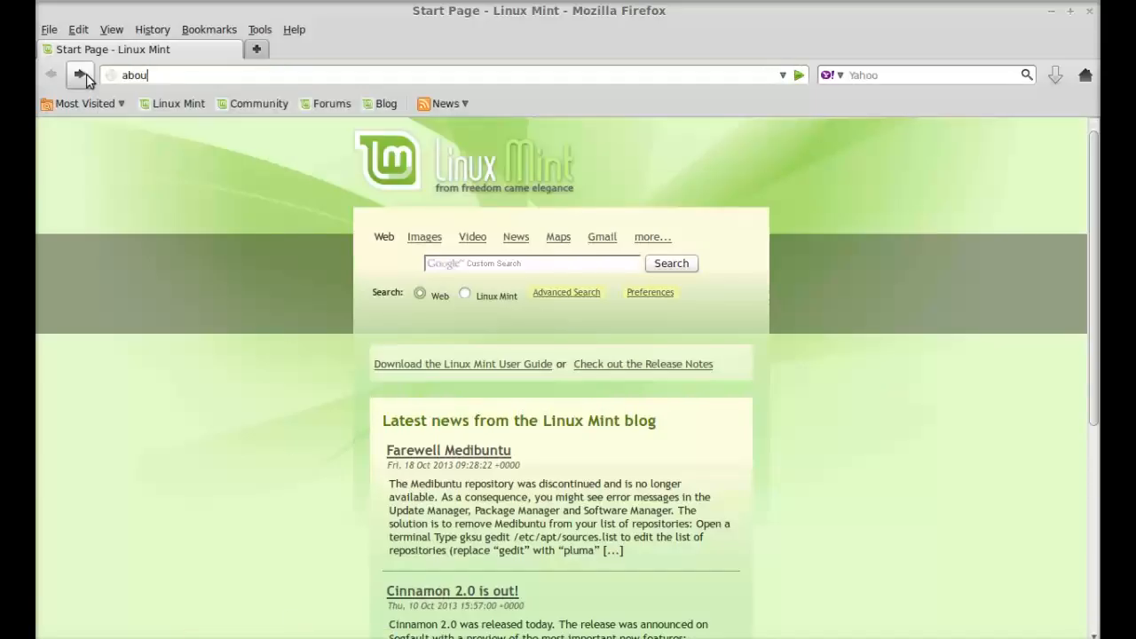
{"action": "type", "text": "t:"}
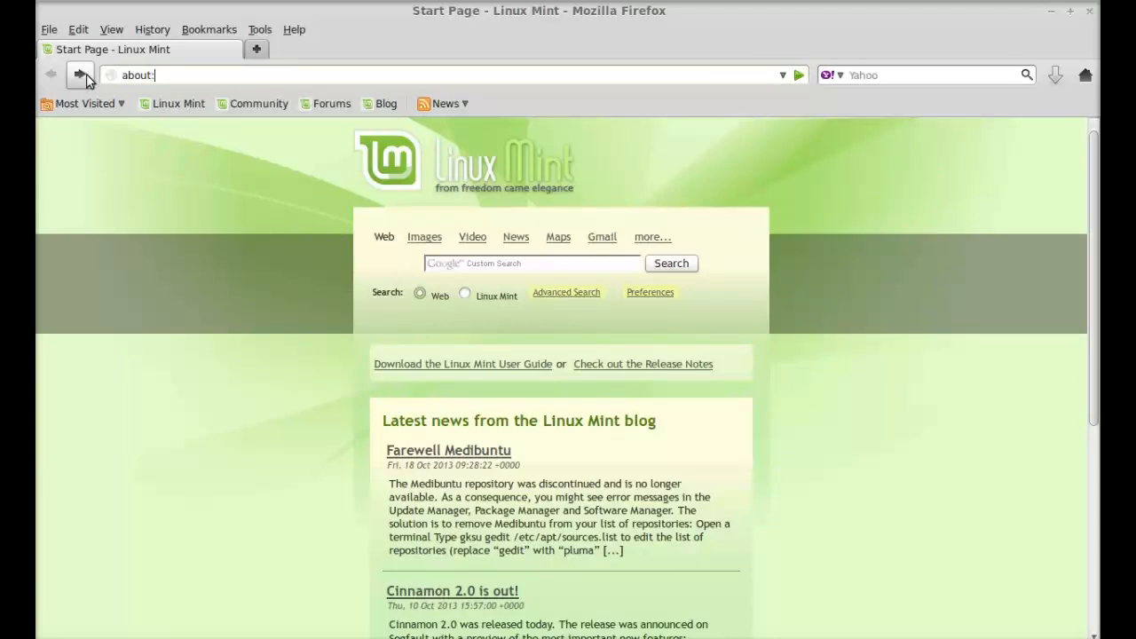
{"action": "type", "text": "plugins"}
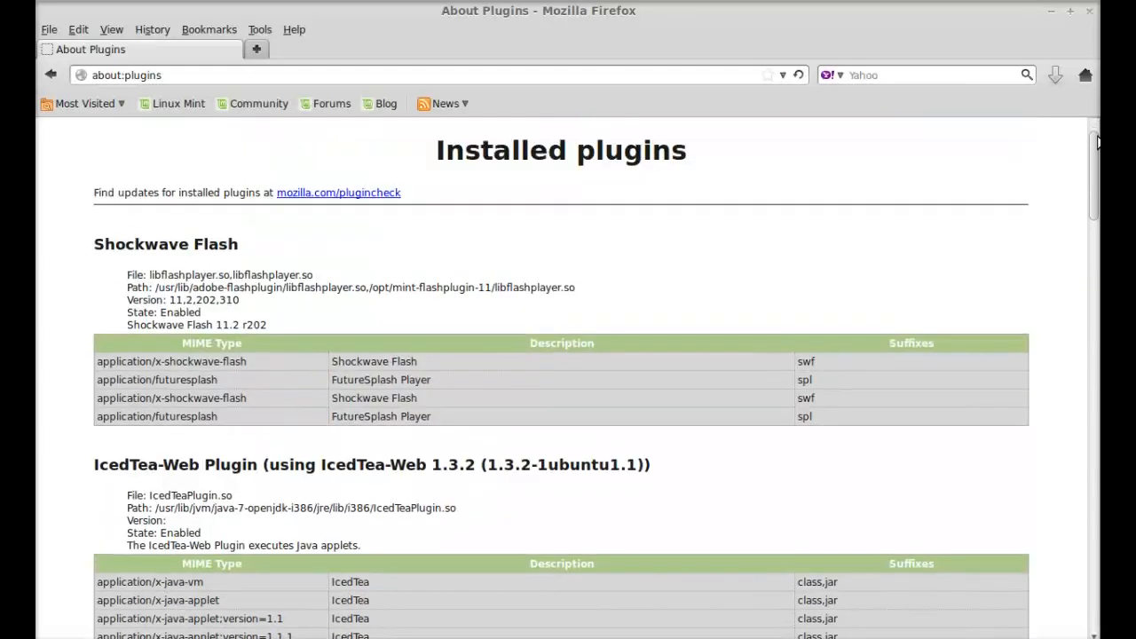
{"action": "mouse_move", "coordinate": [877, 224]}
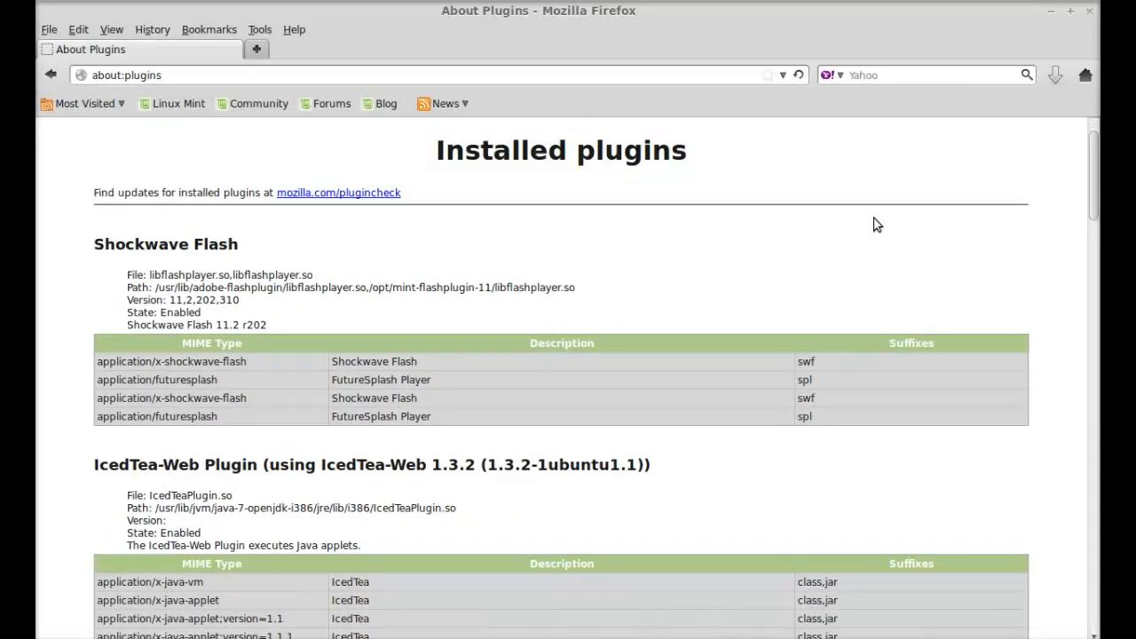
{"action": "mouse_move", "coordinate": [448, 238]}
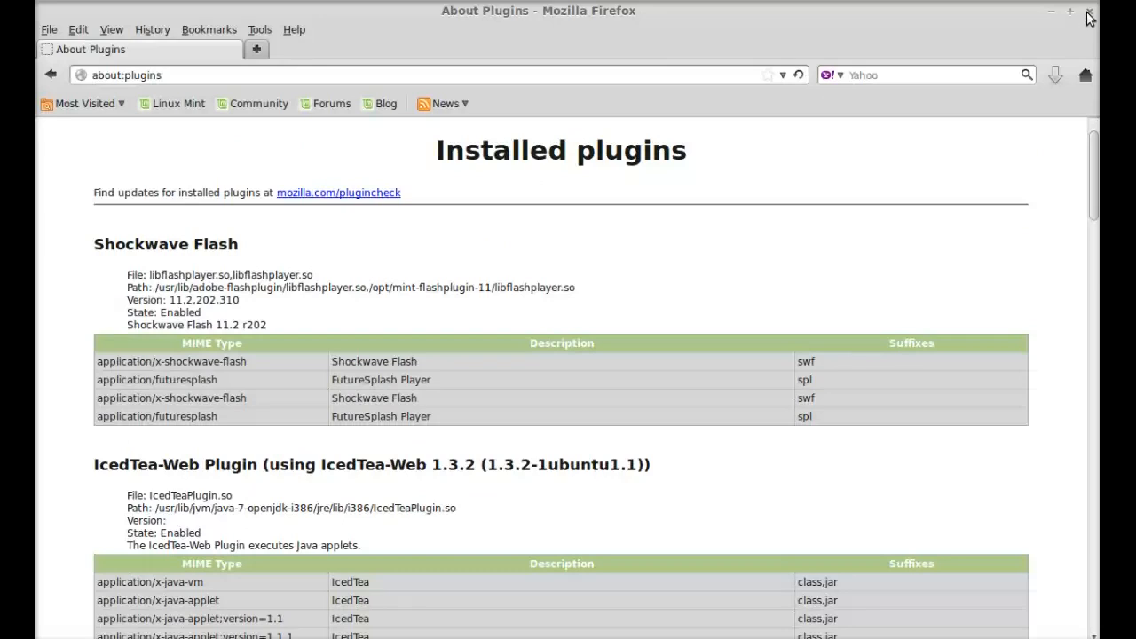
Step: Close the Firefox window after reviewing the installed plugins list
{"action": "left_click", "coordinate": [1089, 11]}
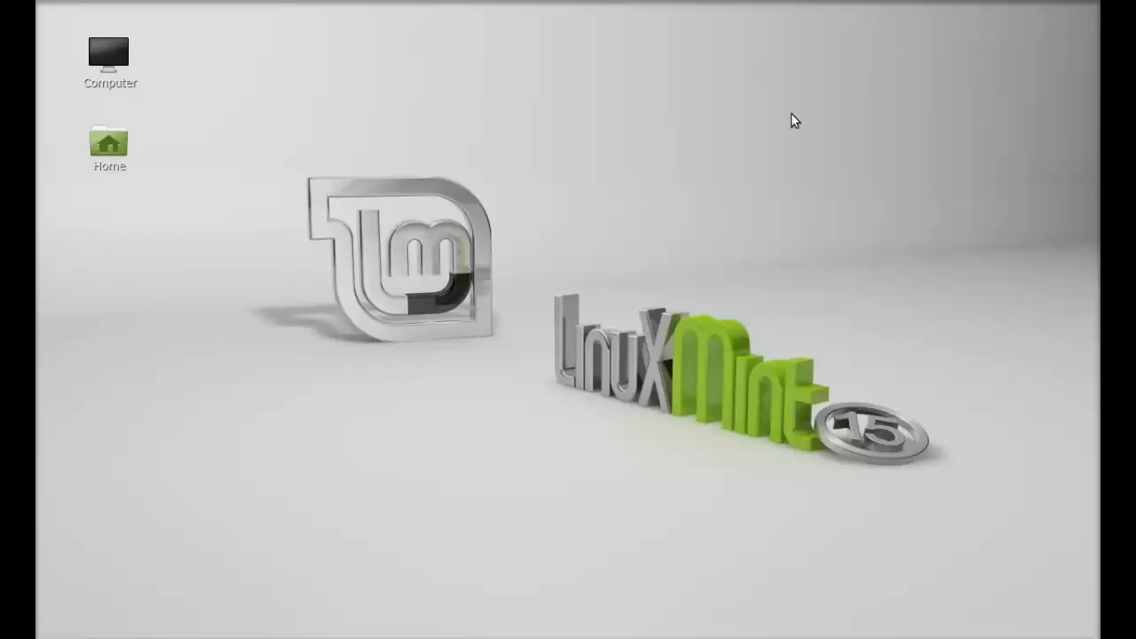
{"action": "mouse_move", "coordinate": [590, 146]}
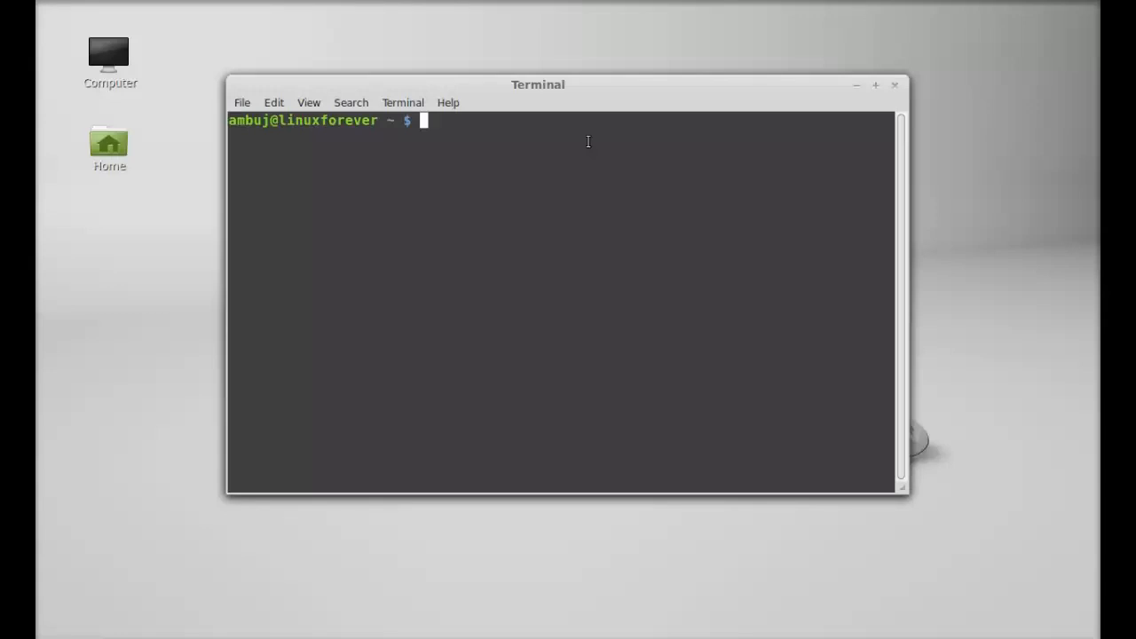
Step: Compose the command sudo add-apt-repository ppa:ehoover/compholio in the terminal
{"action": "type", "text": "sudo add-ap"}
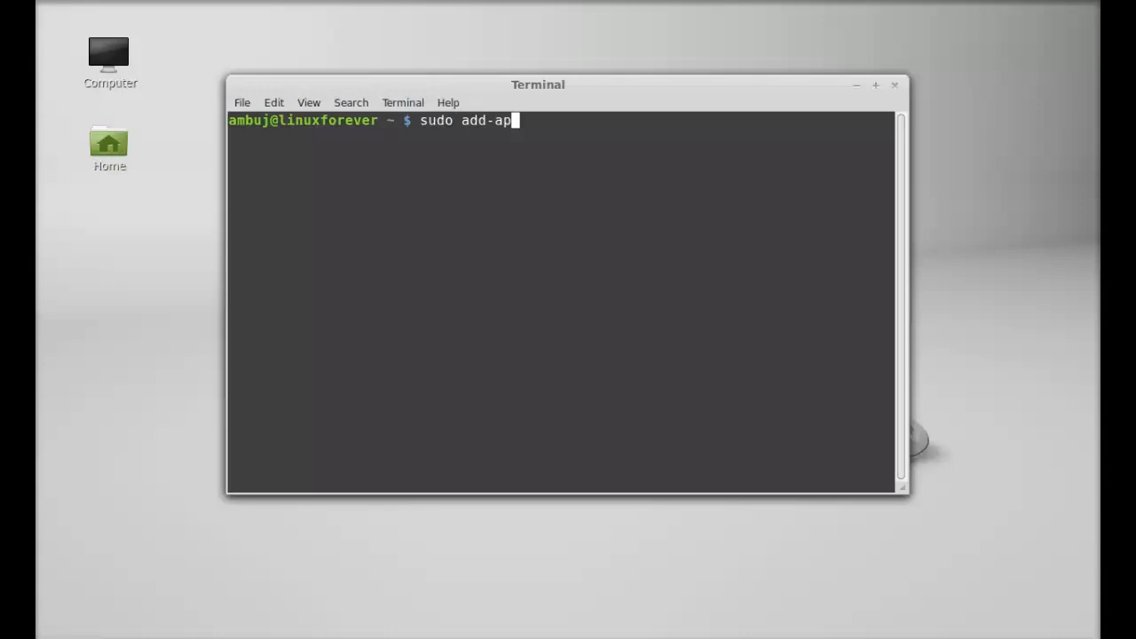
{"action": "type", "text": "t-reposi"}
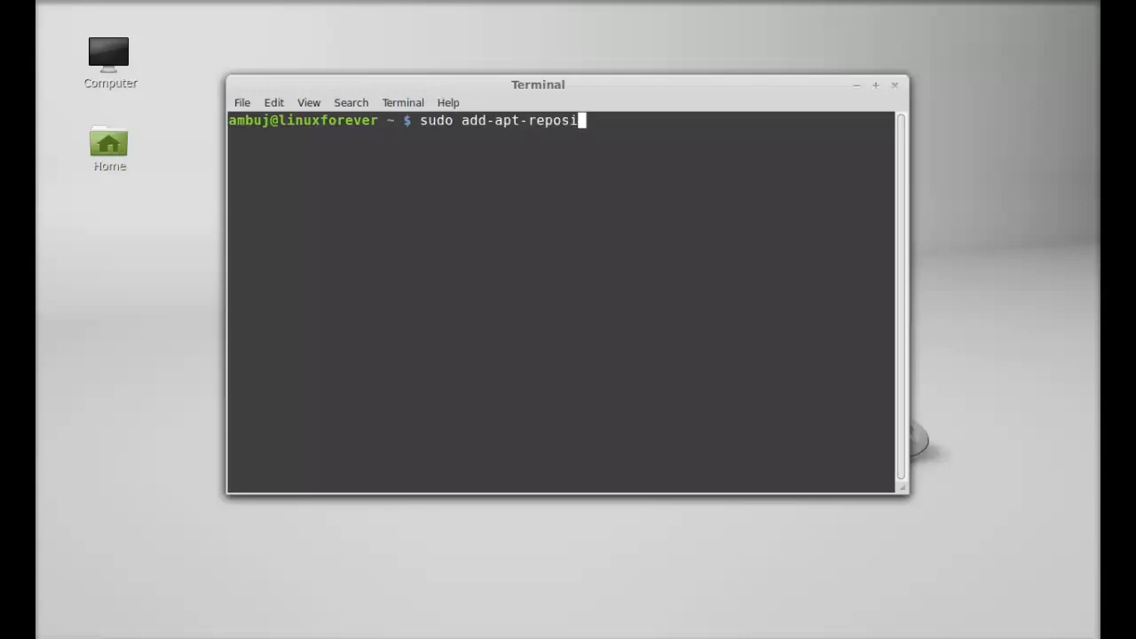
{"action": "type", "text": "tory"}
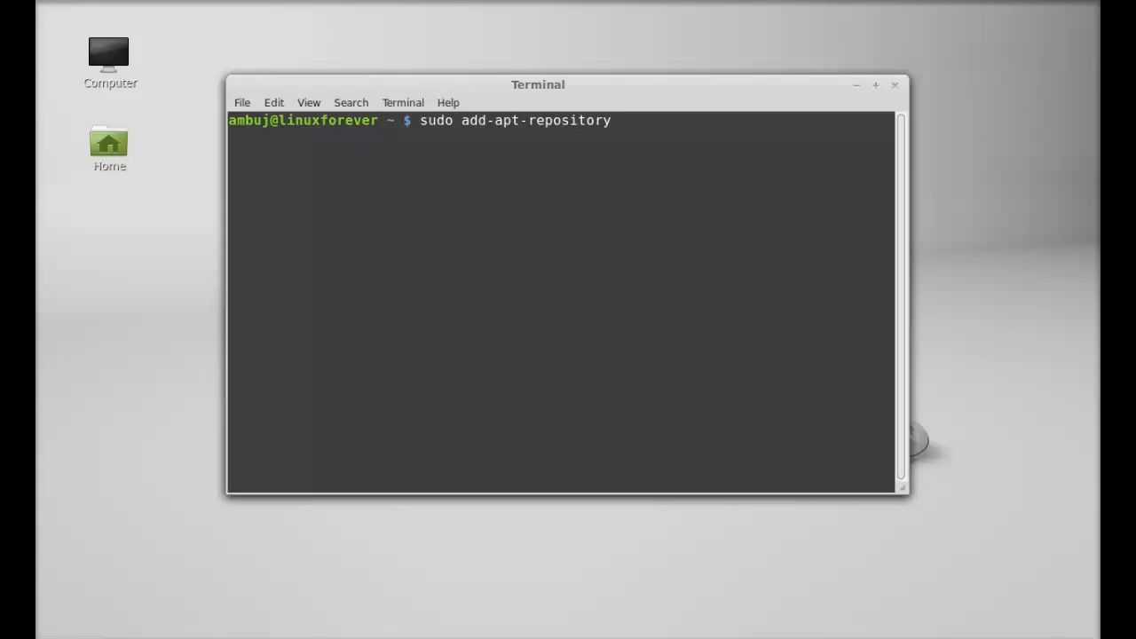
{"action": "type", "text": "ppa"}
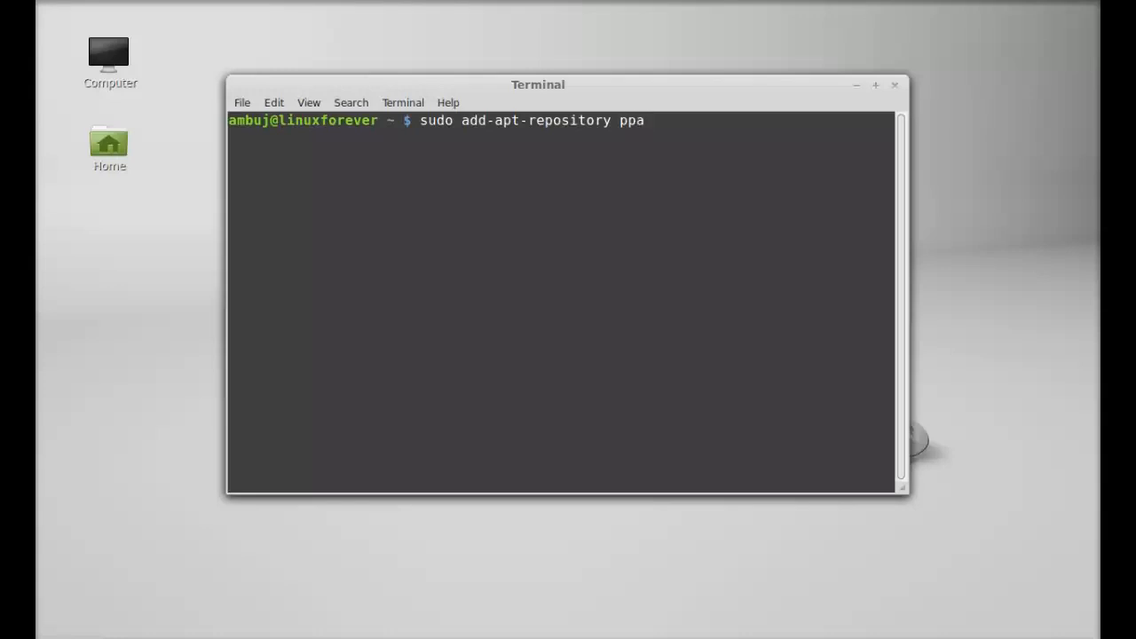
{"action": "type", "text": ":"}
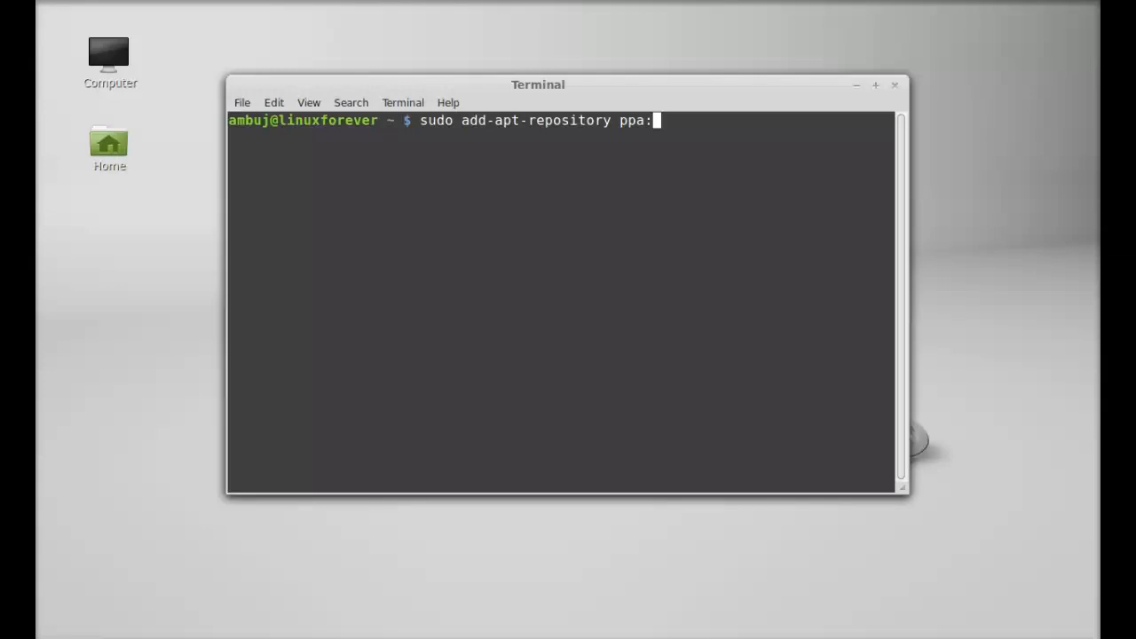
{"action": "type", "text": "ehoover"}
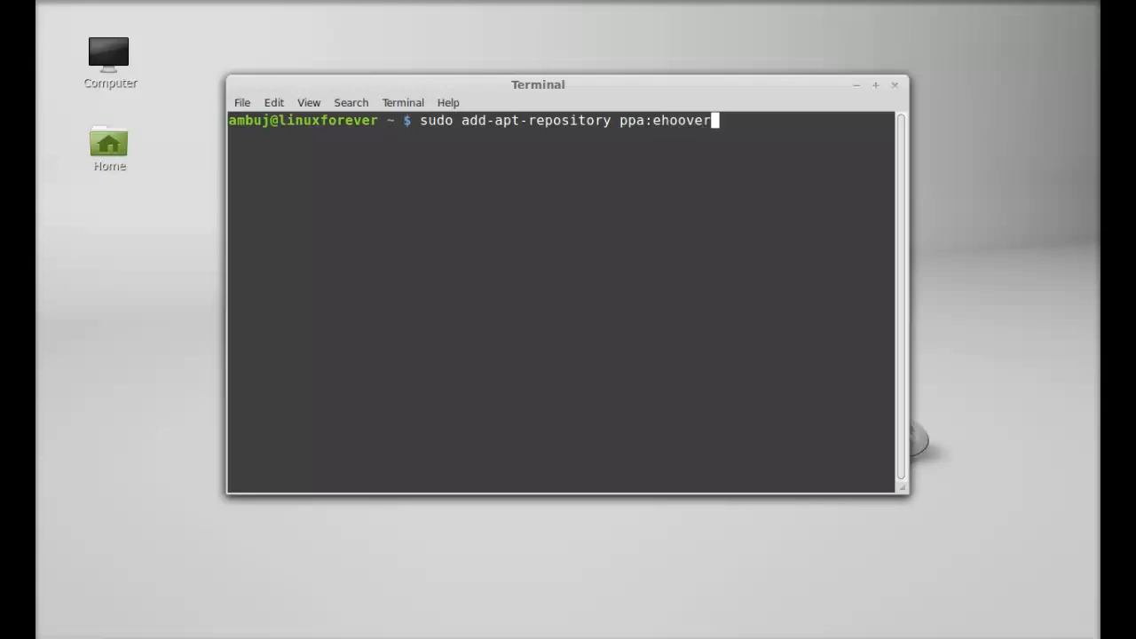
{"action": "type", "text": "/c"}
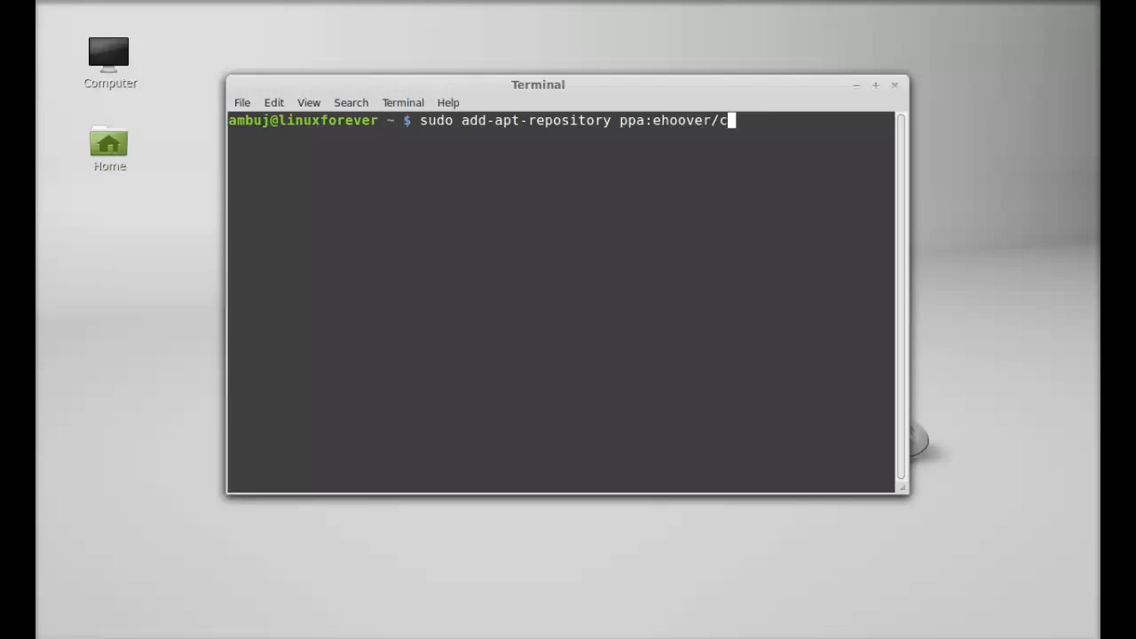
{"action": "type", "text": "omp"}
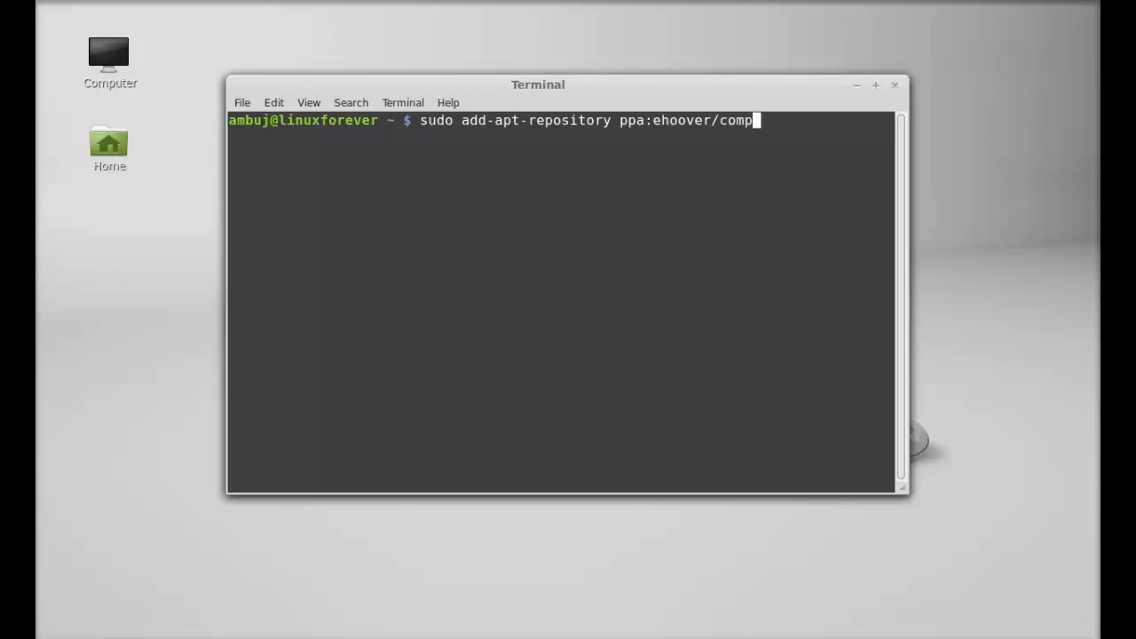
{"action": "type", "text": "holio"}
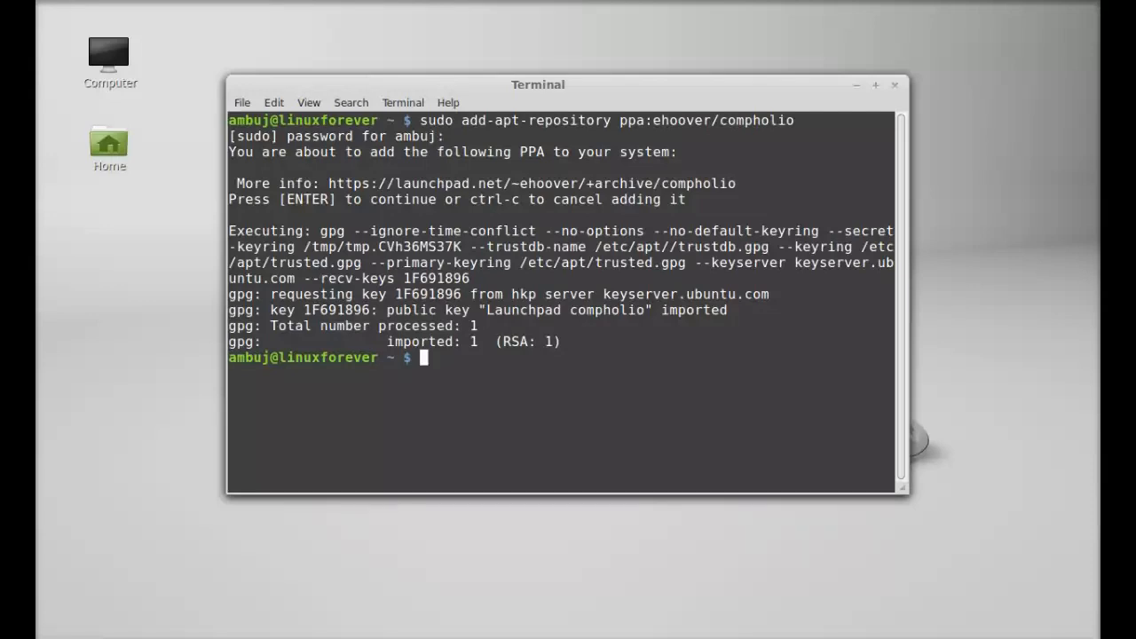
Step: Compose the command sudo add-apt-repository ppa:mqchael/pipelight
{"action": "type", "text": "sudo"}
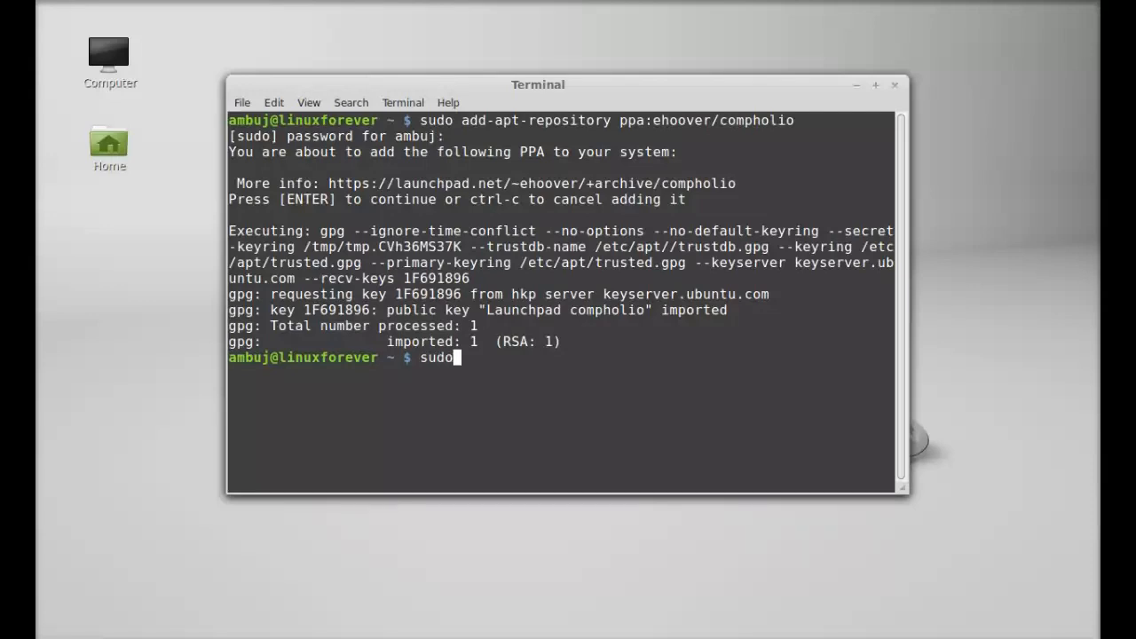
{"action": "type", "text": "ad"}
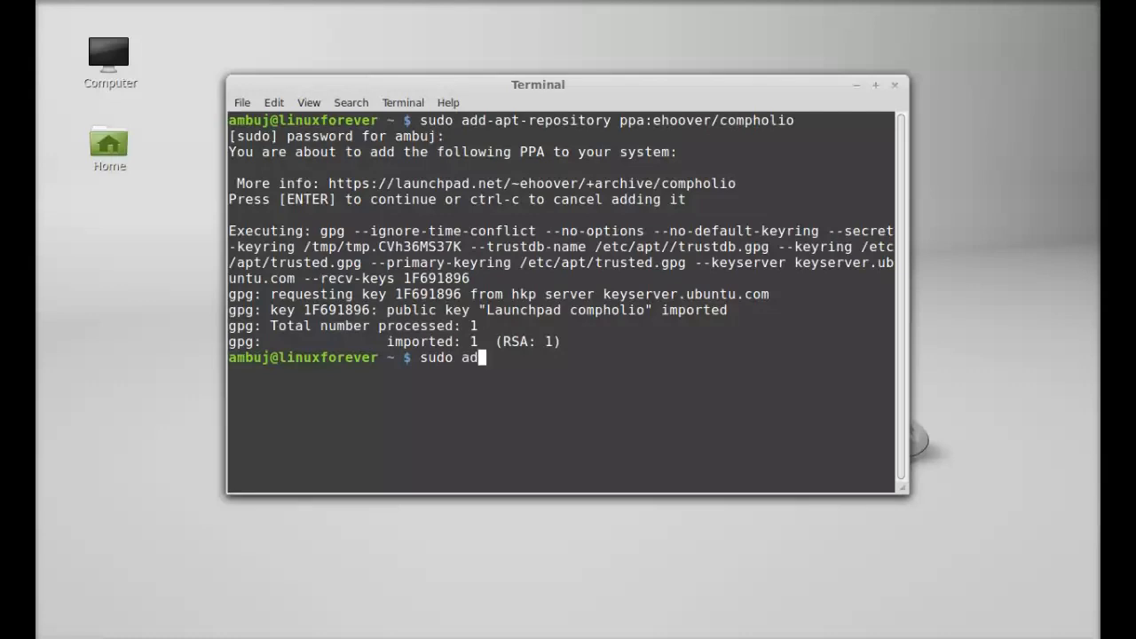
{"action": "type", "text": "d-apt-"}
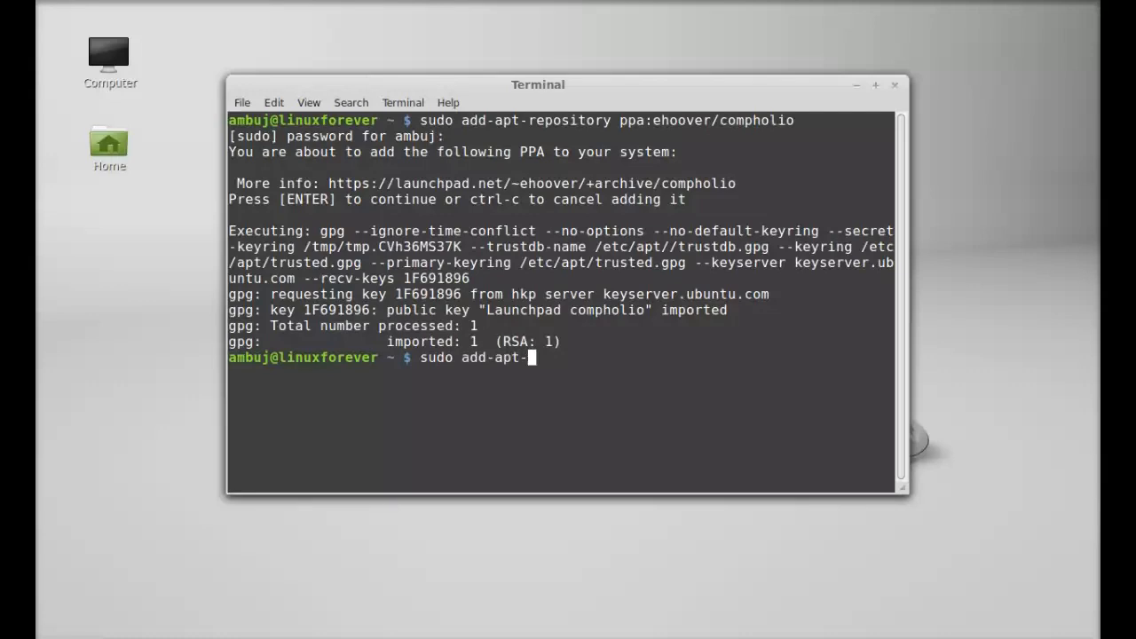
{"action": "type", "text": "repository"}
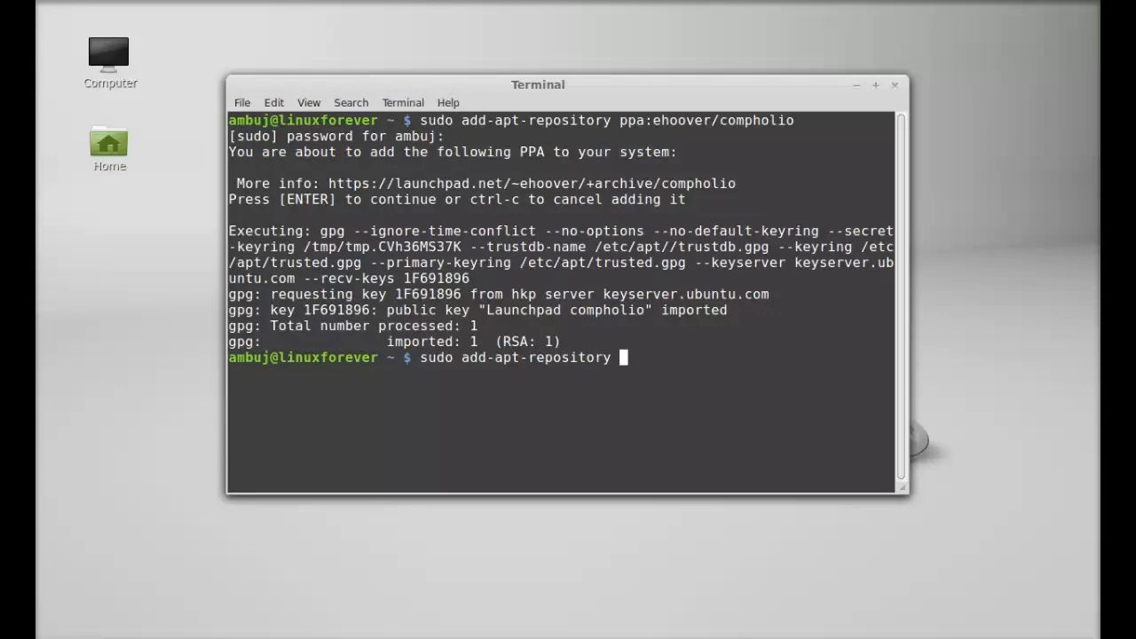
{"action": "type", "text": "ppa"}
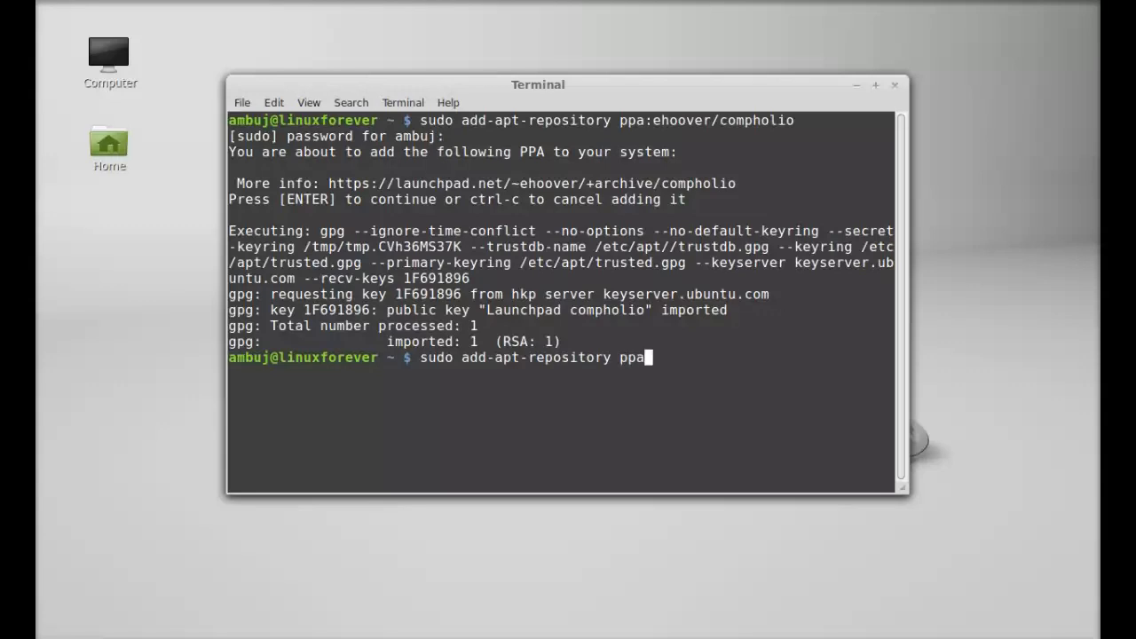
{"action": "type", "text": ":"}
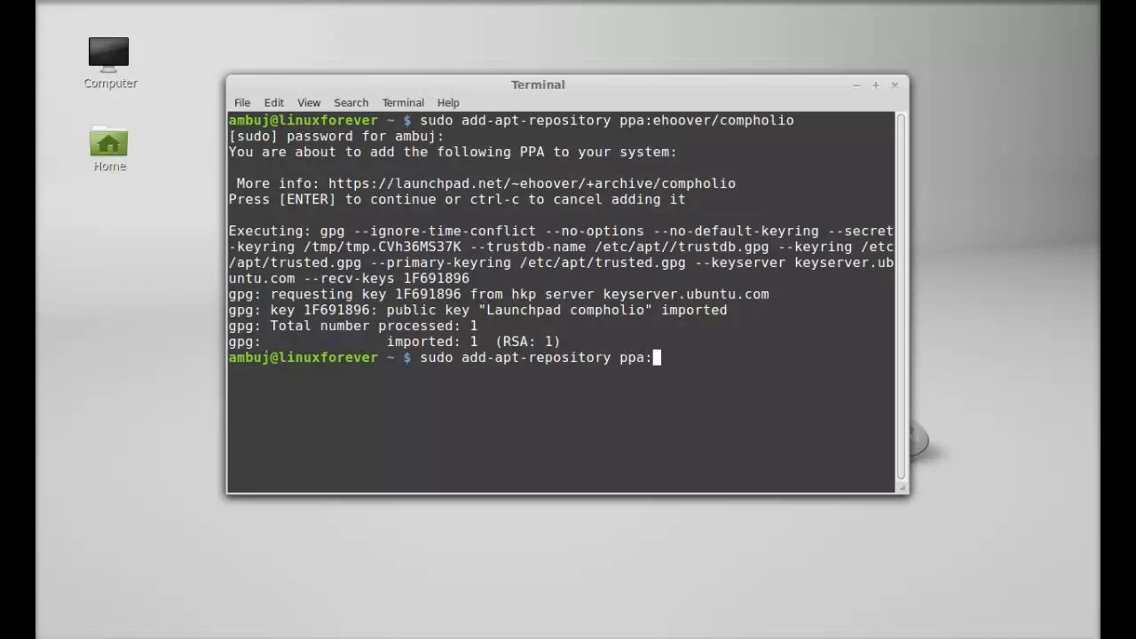
{"action": "type", "text": "mq"}
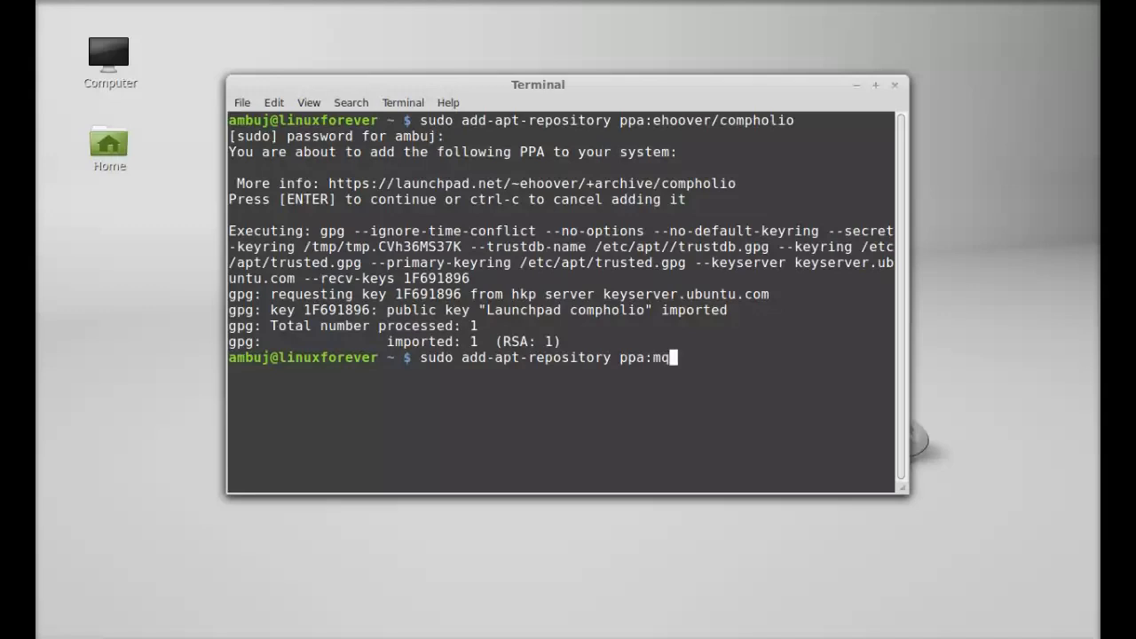
{"action": "type", "text": "c"}
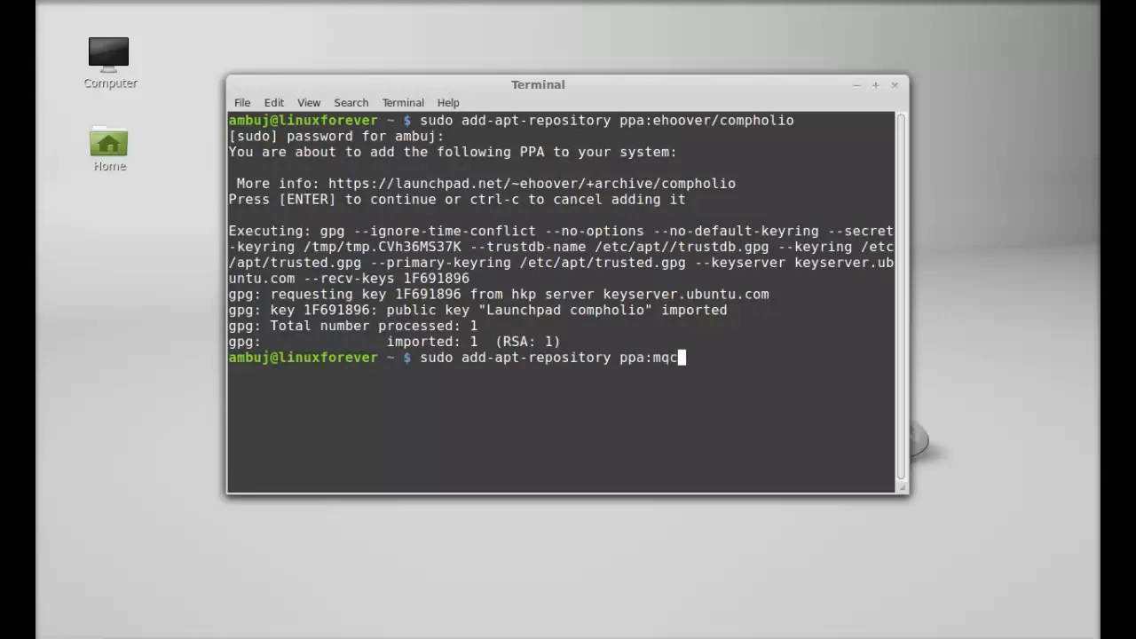
{"action": "type", "text": "hael"}
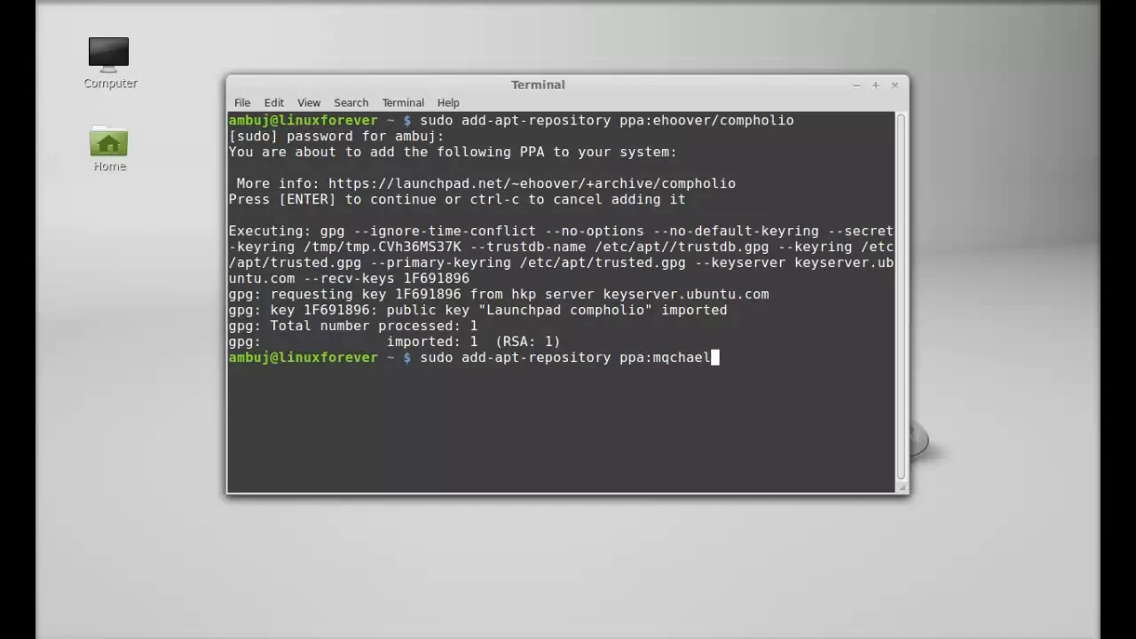
{"action": "type", "text": "/"}
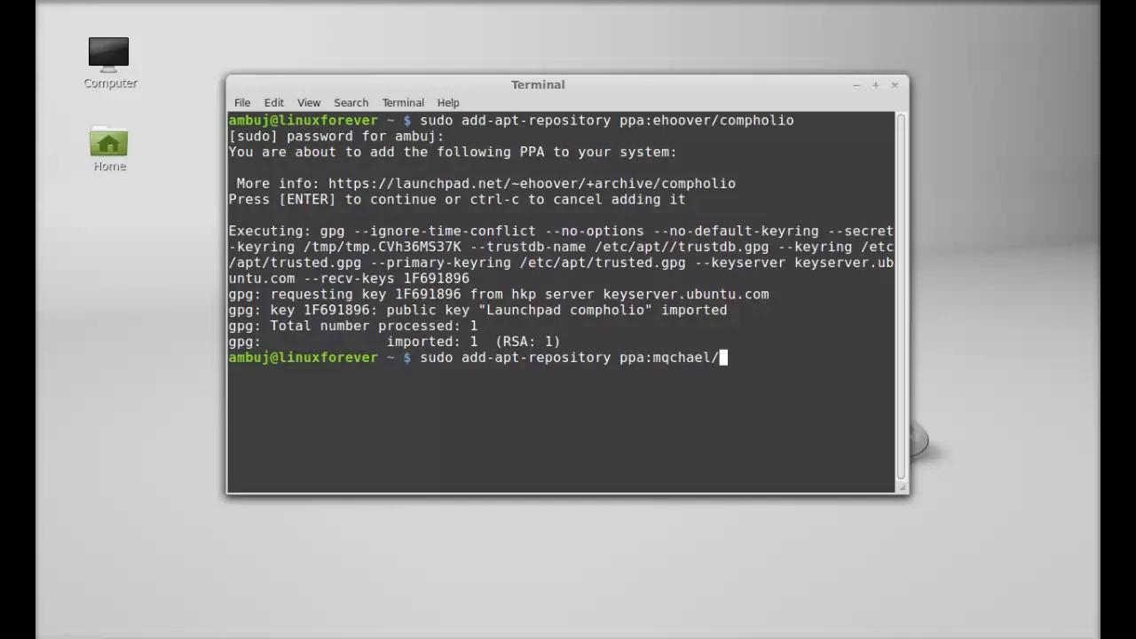
{"action": "type", "text": "pipelight"}
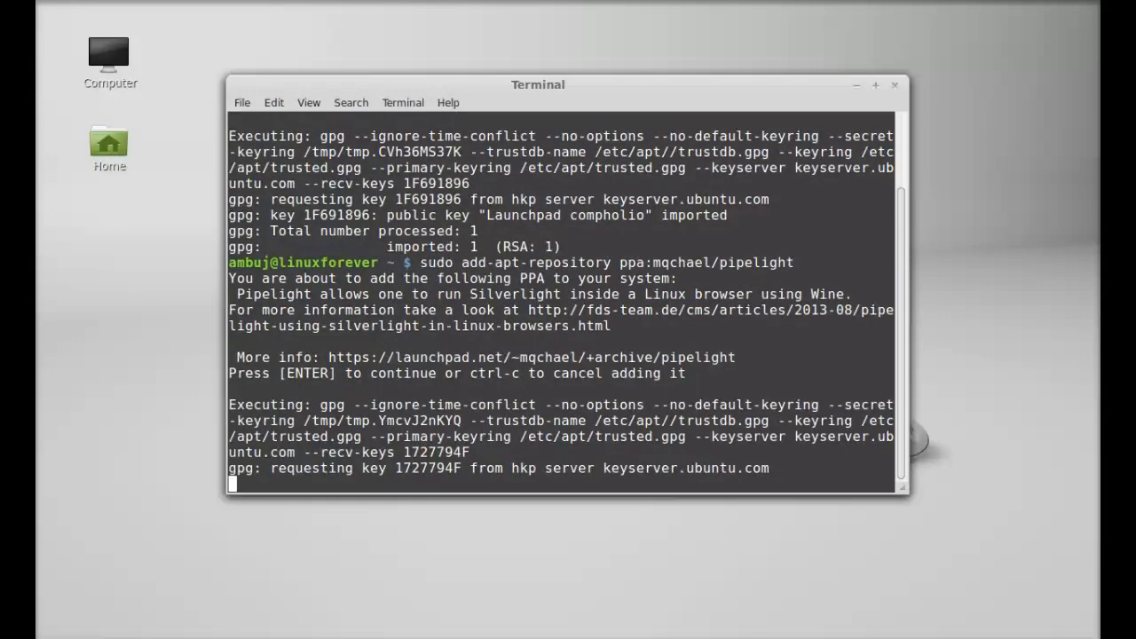
Step: Confirm adding the pipelight PPA so its signing key is imported, then begin the next sudo command
{"action": "key", "text": "Return"}
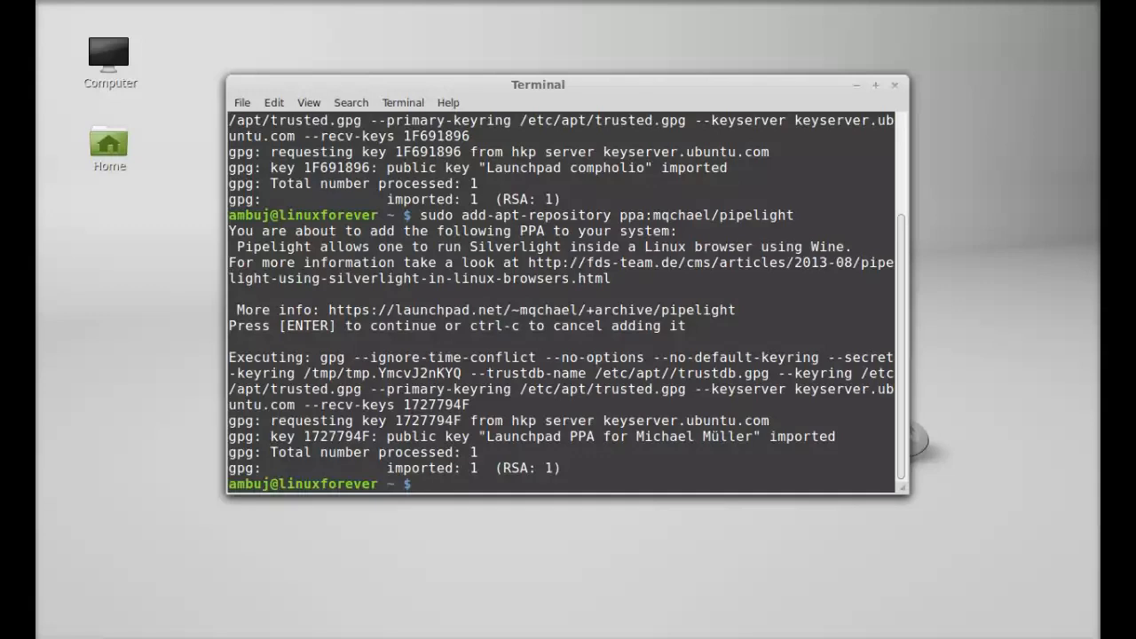
{"action": "type", "text": "su"}
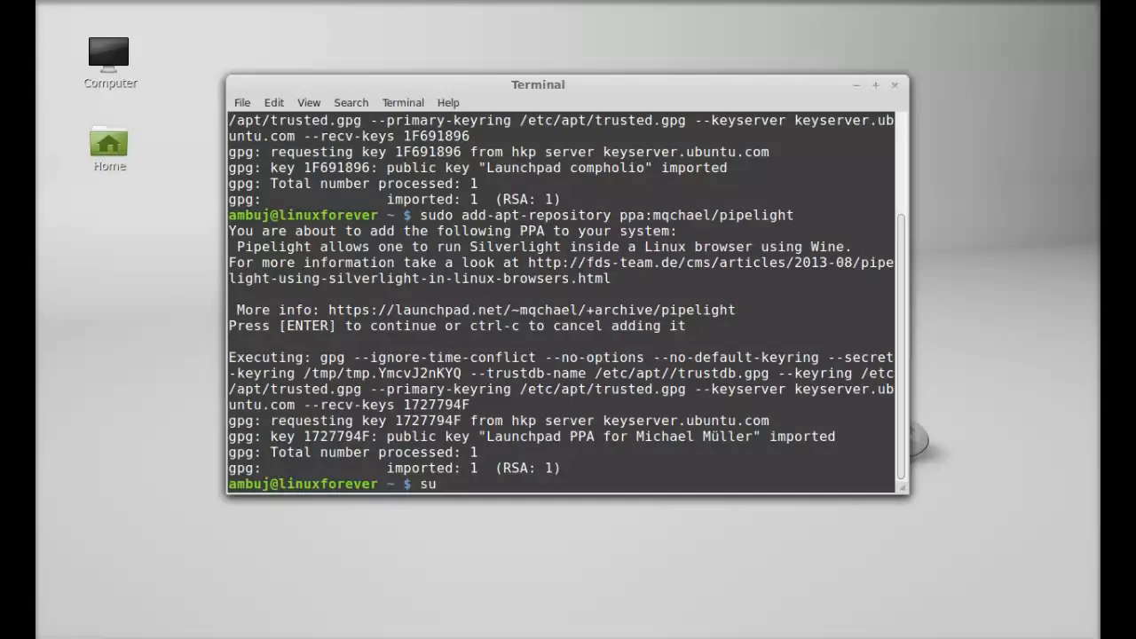
Step: Run sudo apt-get update to refresh the package lists with the new PPAs
{"action": "type", "text": "sudo apt-"}
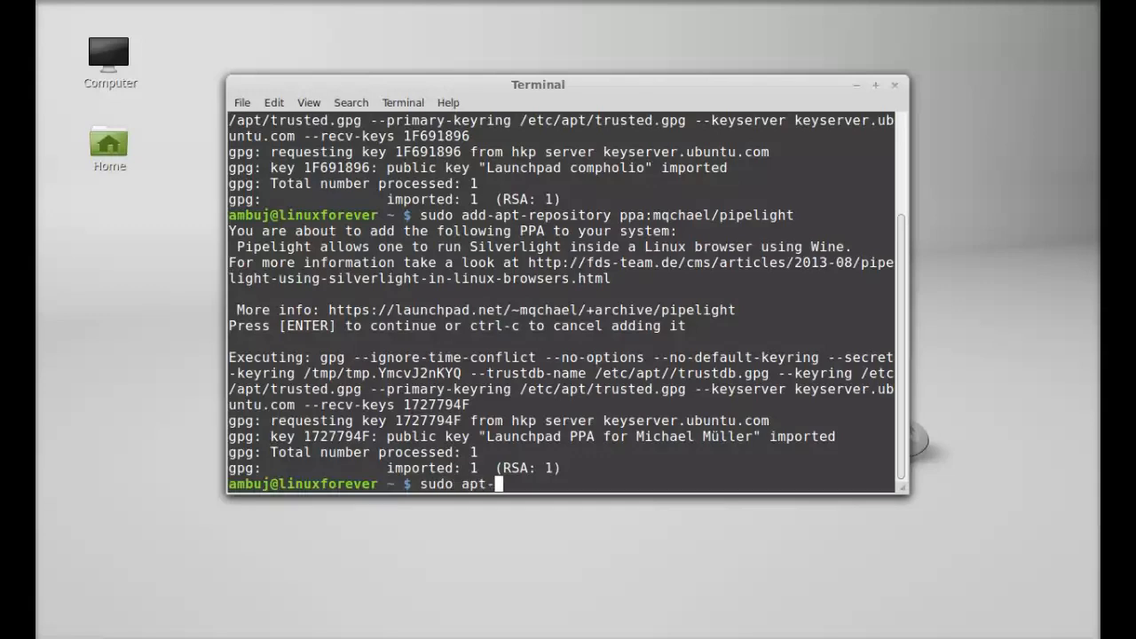
{"action": "type", "text": "get upd"}
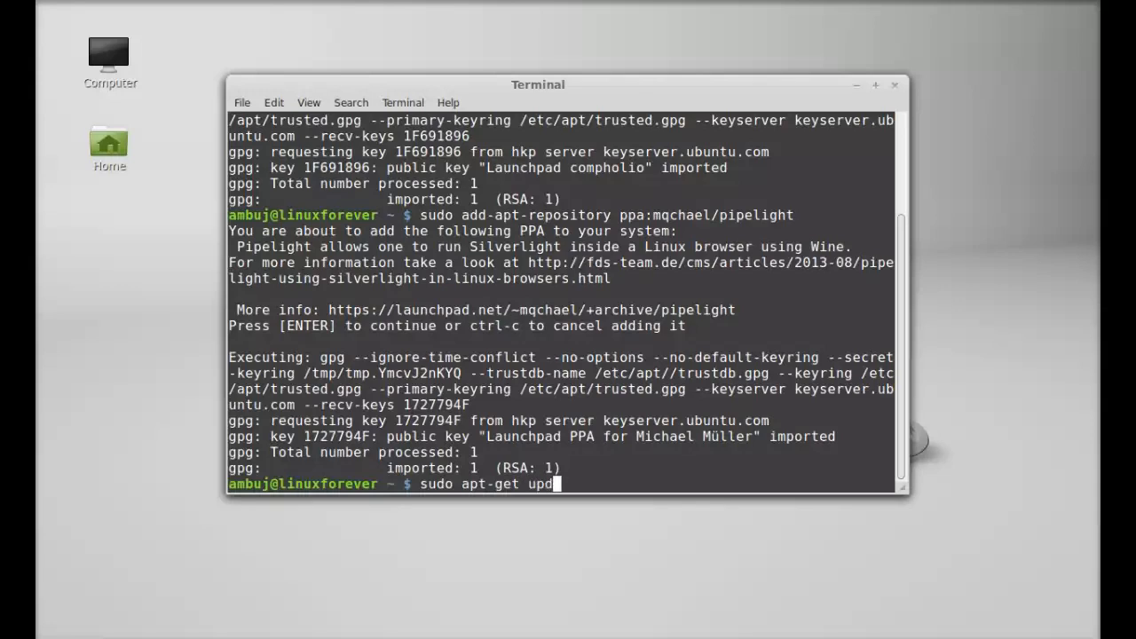
{"action": "key", "text": "Return"}
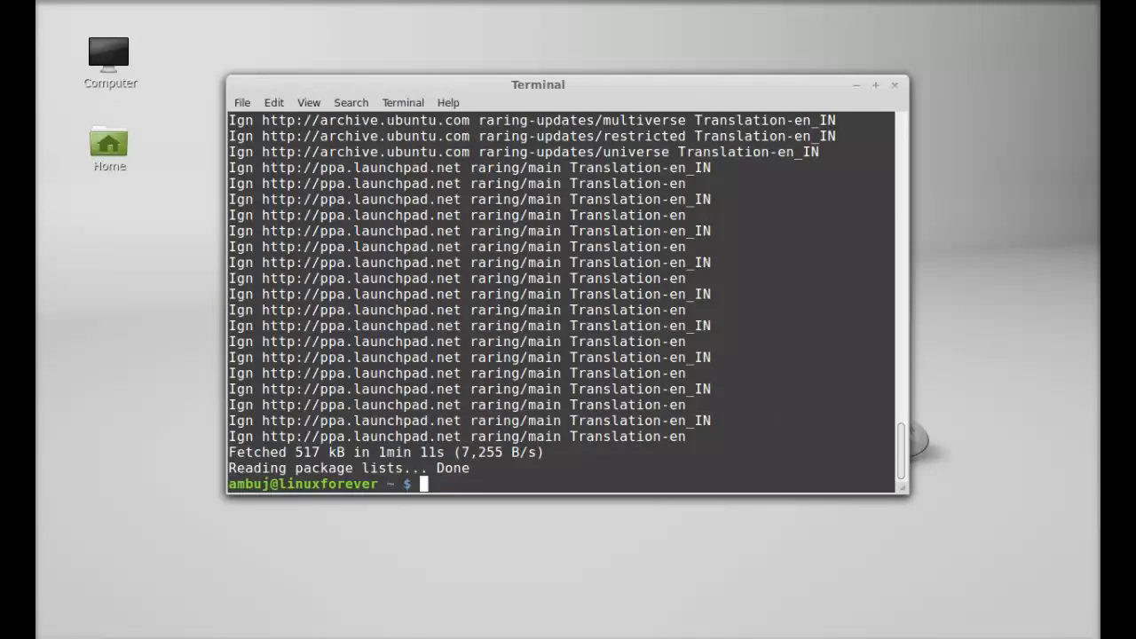
Step: Run sudo apt-get install pipelight and answer y to install it with its dependencies
{"action": "type", "text": "s"}
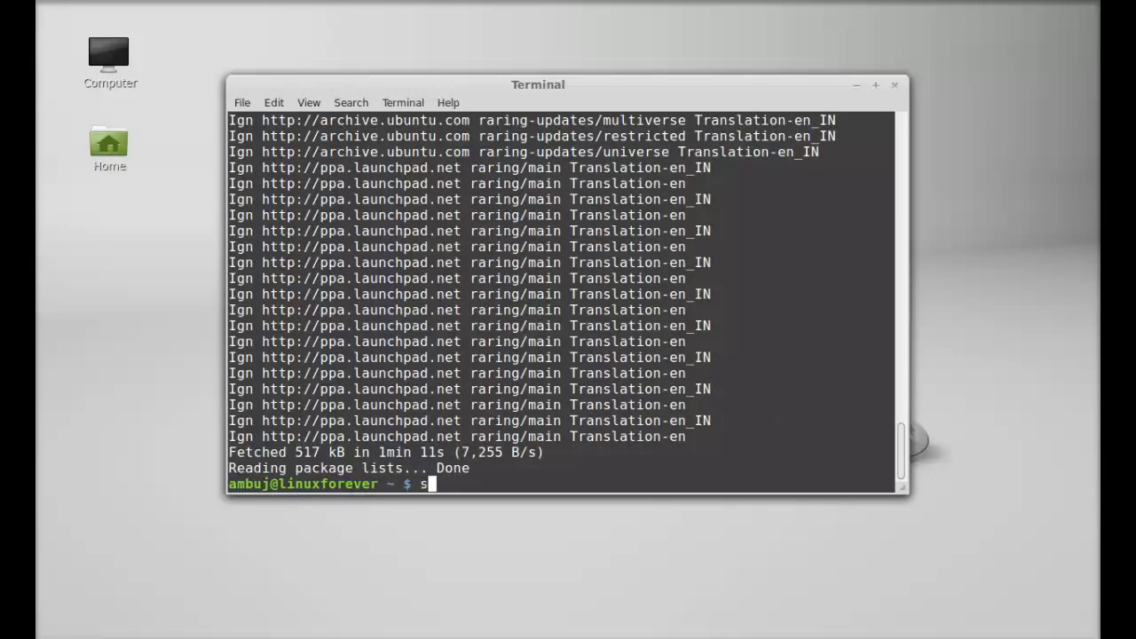
{"action": "type", "text": "udo ap"}
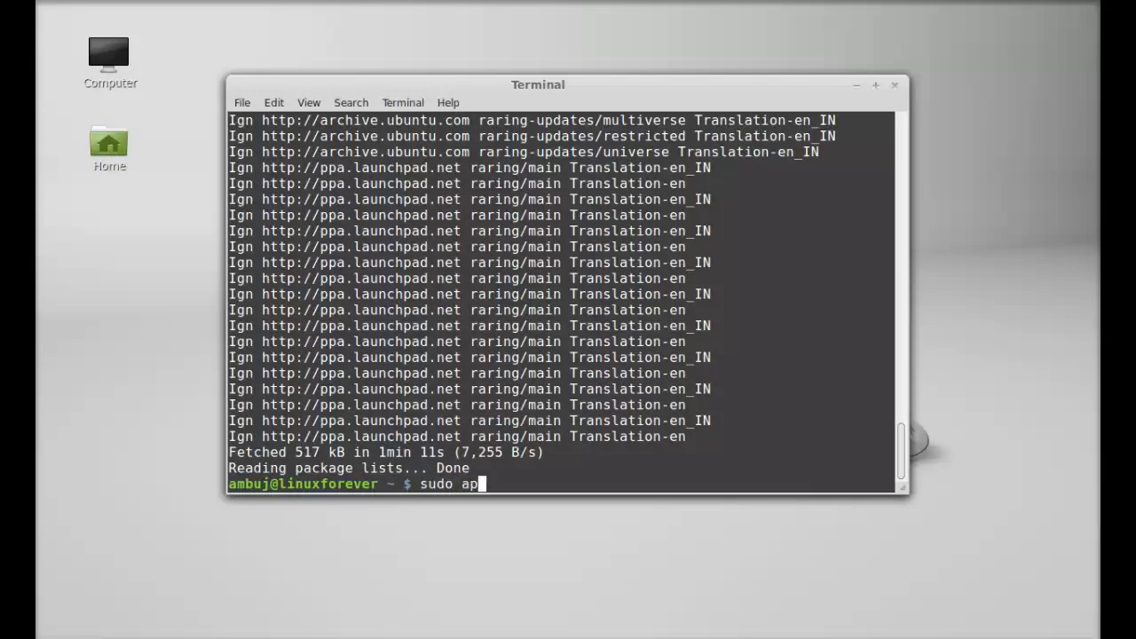
{"action": "type", "text": "-"}
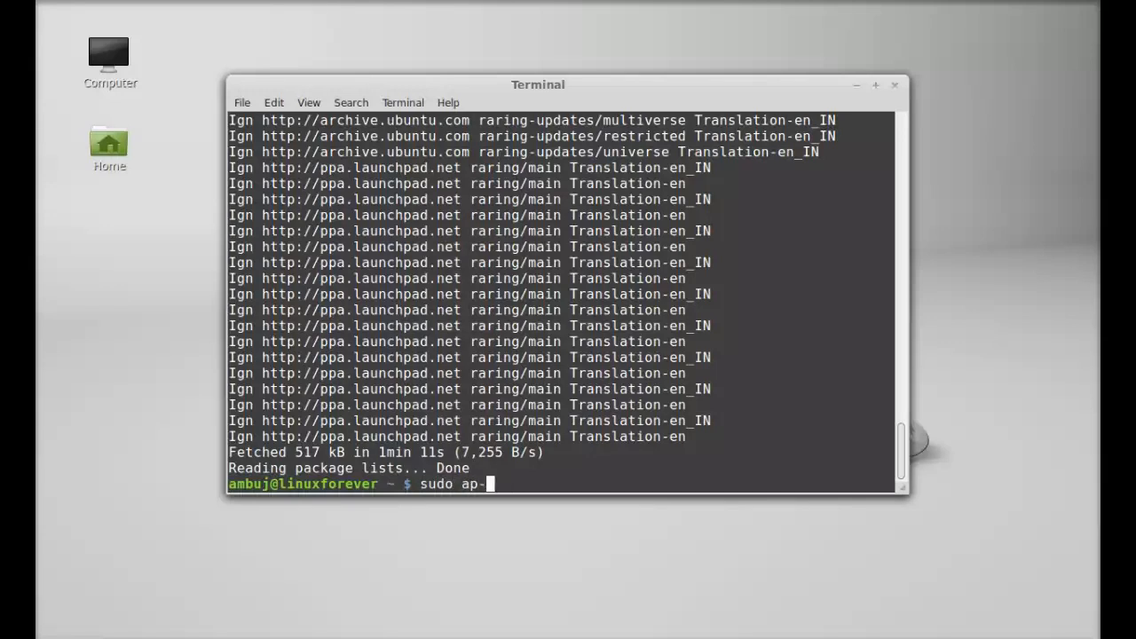
{"action": "type", "text": "t-ge"}
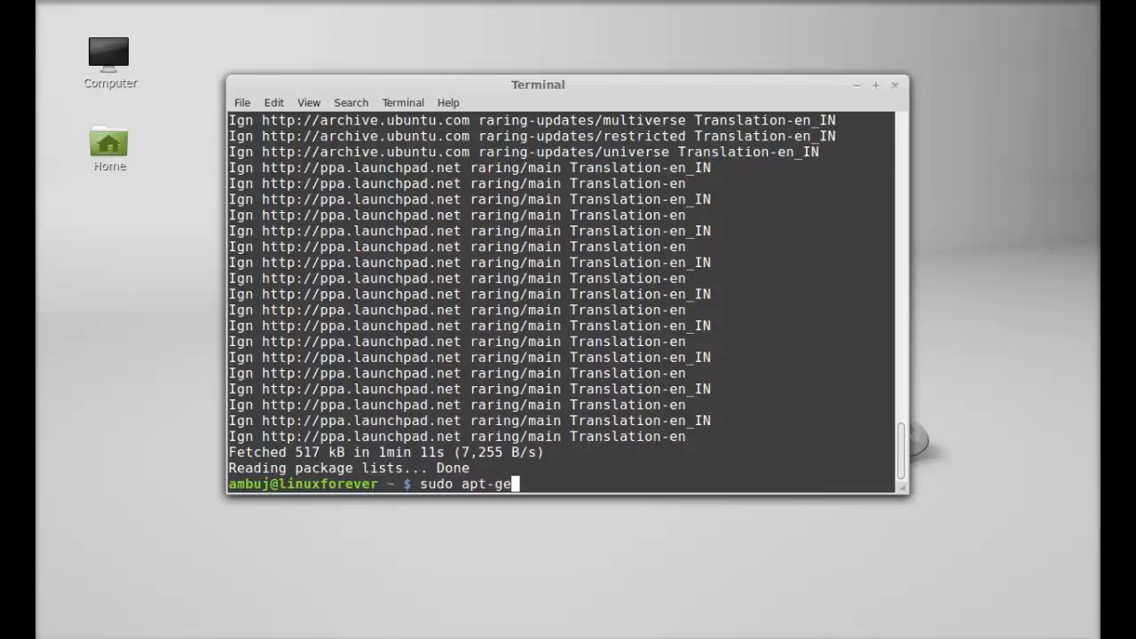
{"action": "type", "text": "t install"}
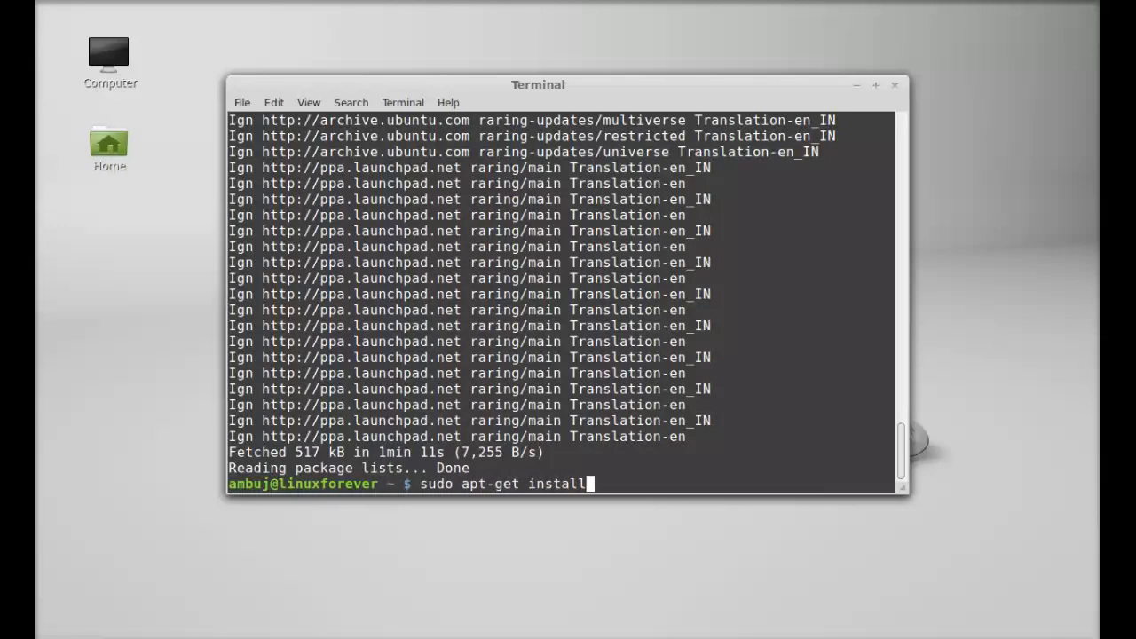
{"action": "type", "text": "pipe"}
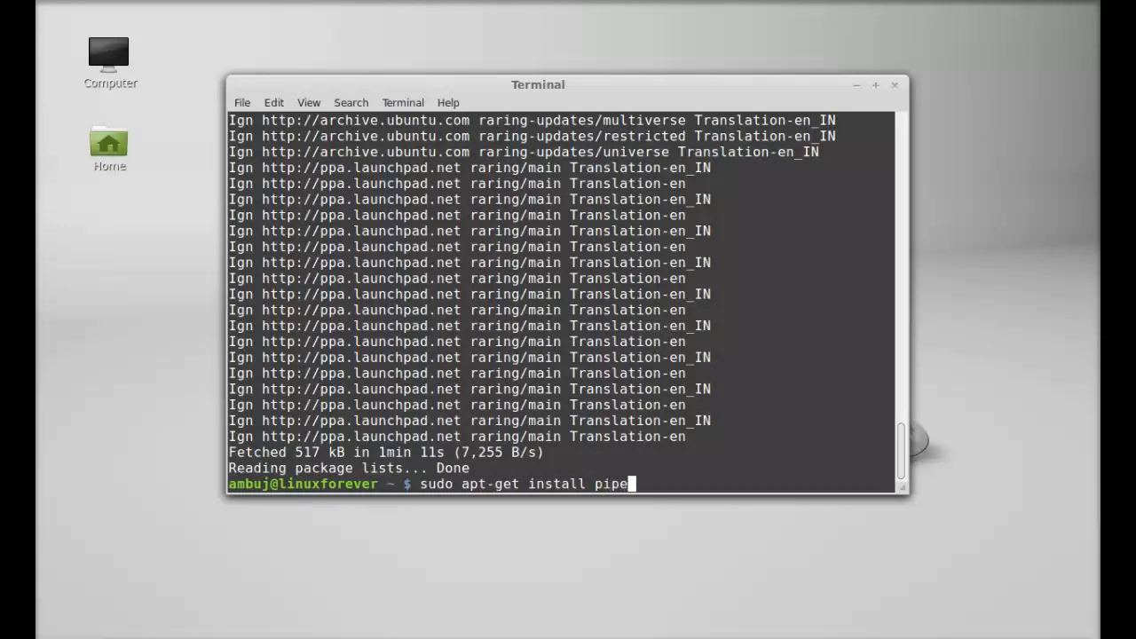
{"action": "type", "text": "light"}
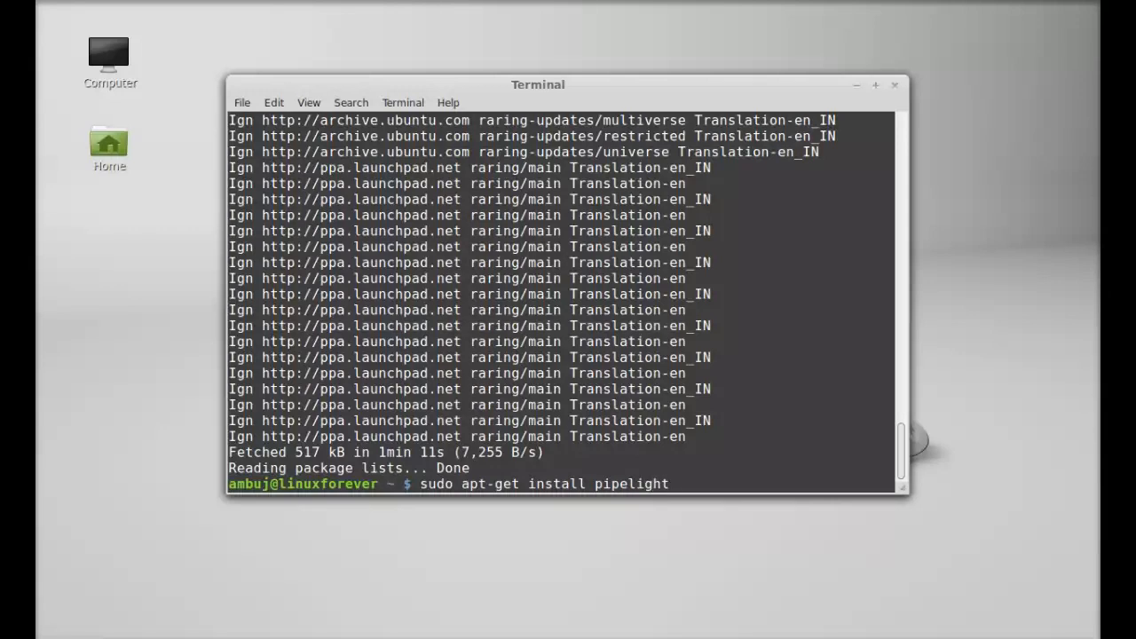
{"action": "key", "text": "Return"}
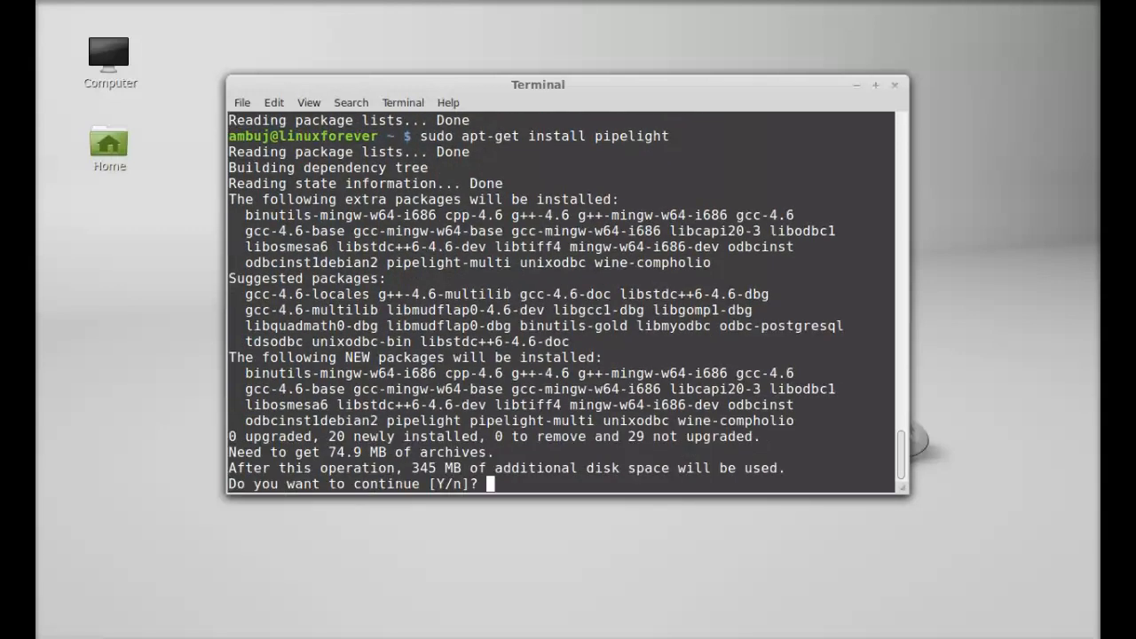
{"action": "type", "text": "y"}
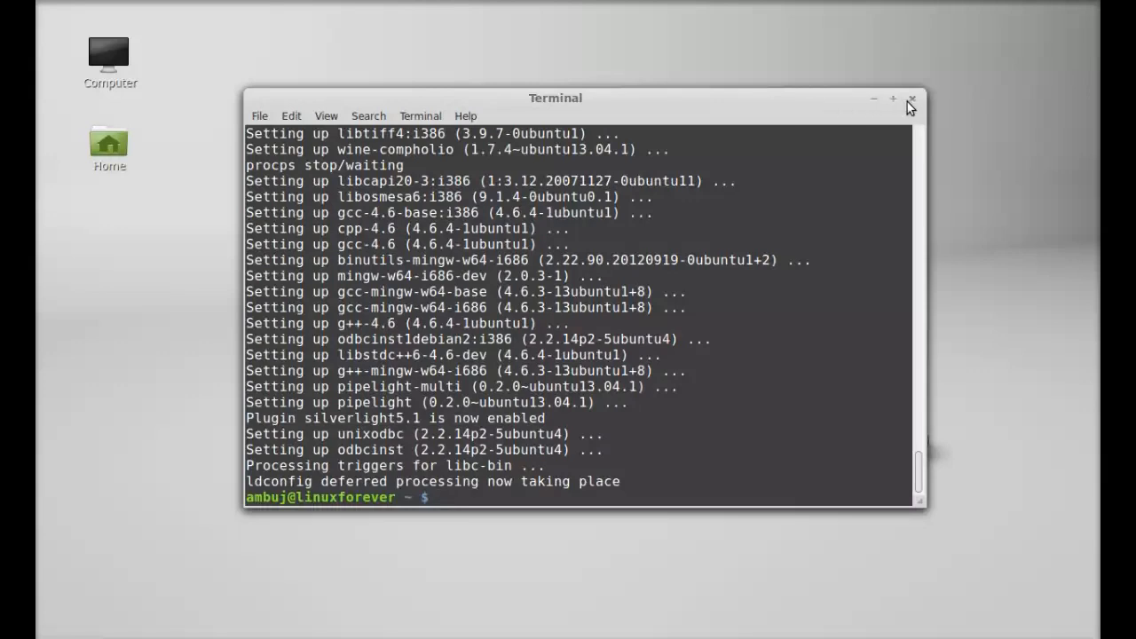
{"action": "left_click", "coordinate": [911, 99]}
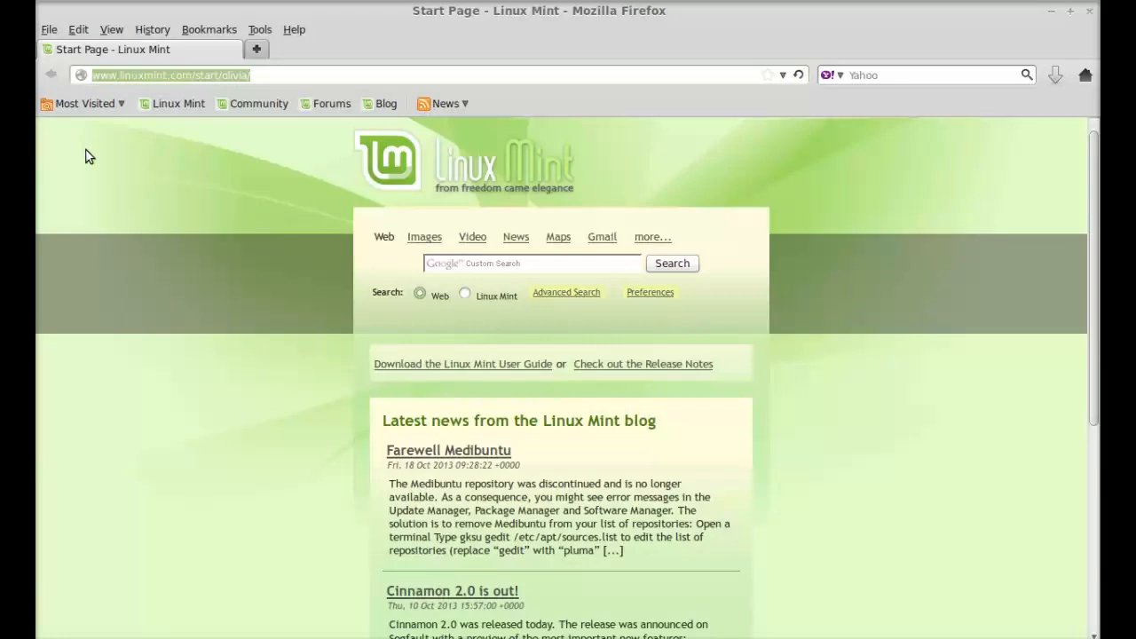
Step: Load about:plugins in Firefox to confirm Silverlight Plug-In 5.1 is enabled
{"action": "type", "text": "about:plugins"}
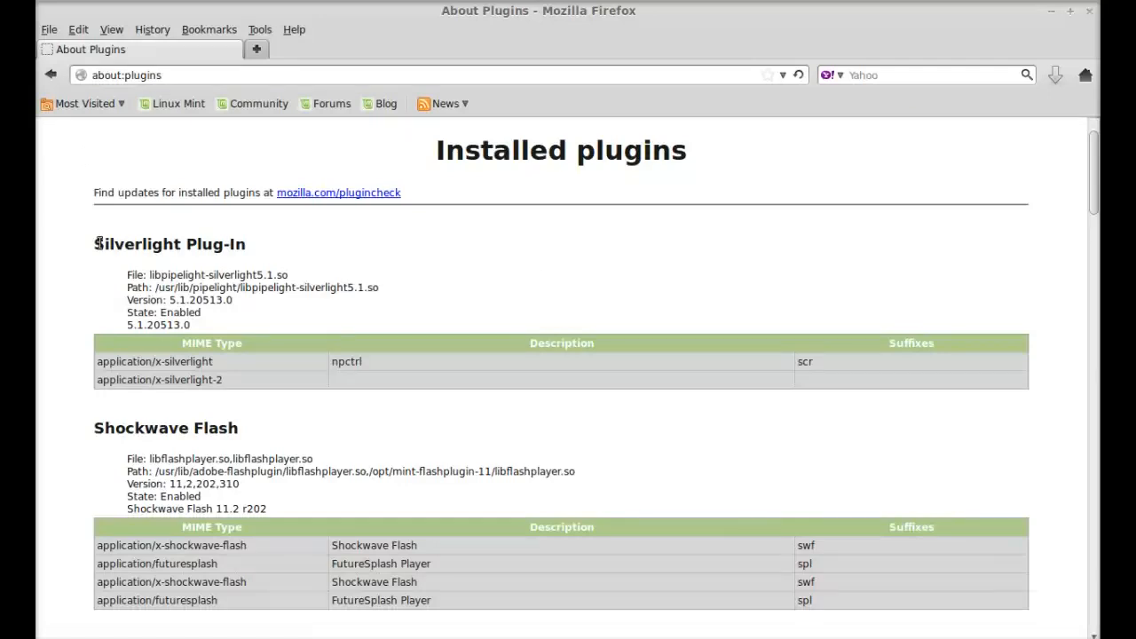
{"action": "mouse_move", "coordinate": [270, 258]}
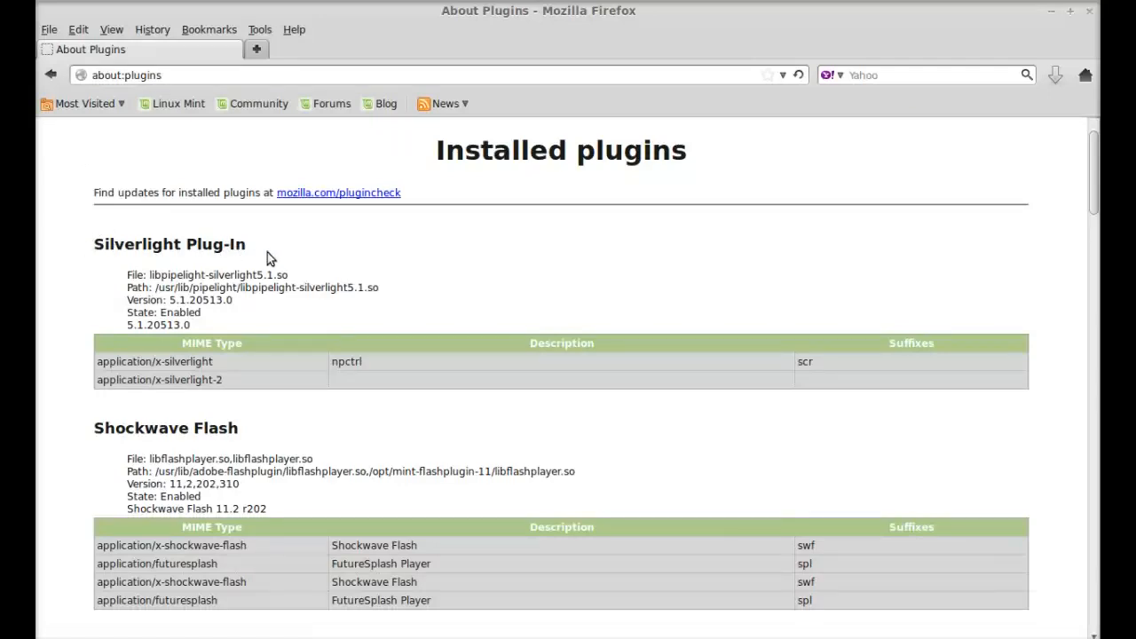
{"action": "mouse_move", "coordinate": [1098, 163]}
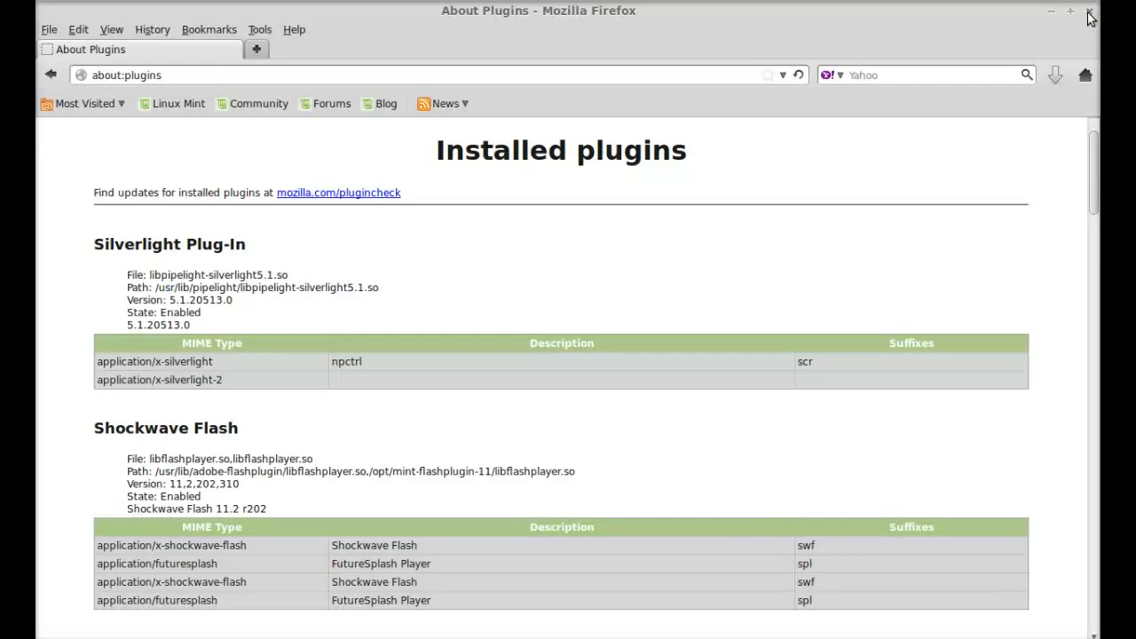
{"action": "mouse_move", "coordinate": [924, 41]}
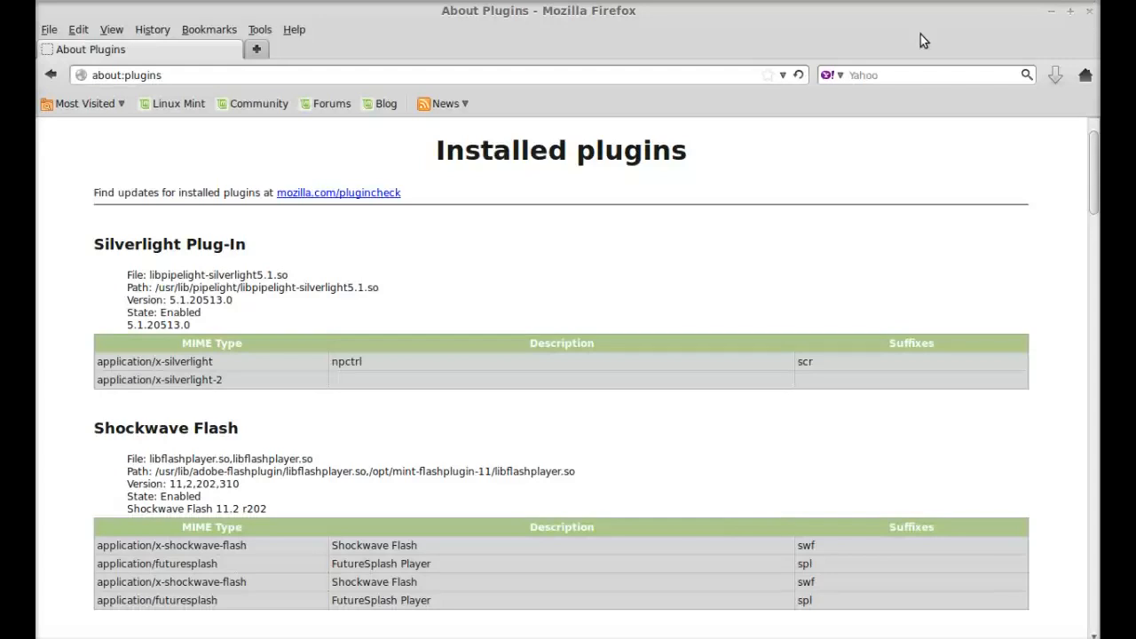
{"action": "mouse_move", "coordinate": [948, 41]}
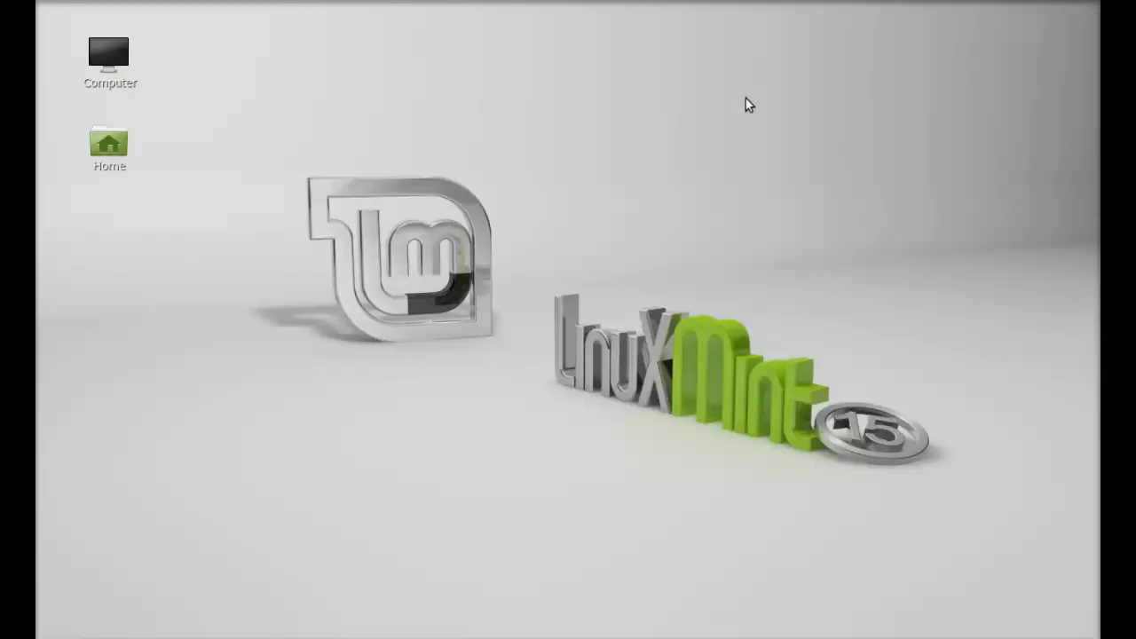
{"action": "mouse_move", "coordinate": [943, 277]}
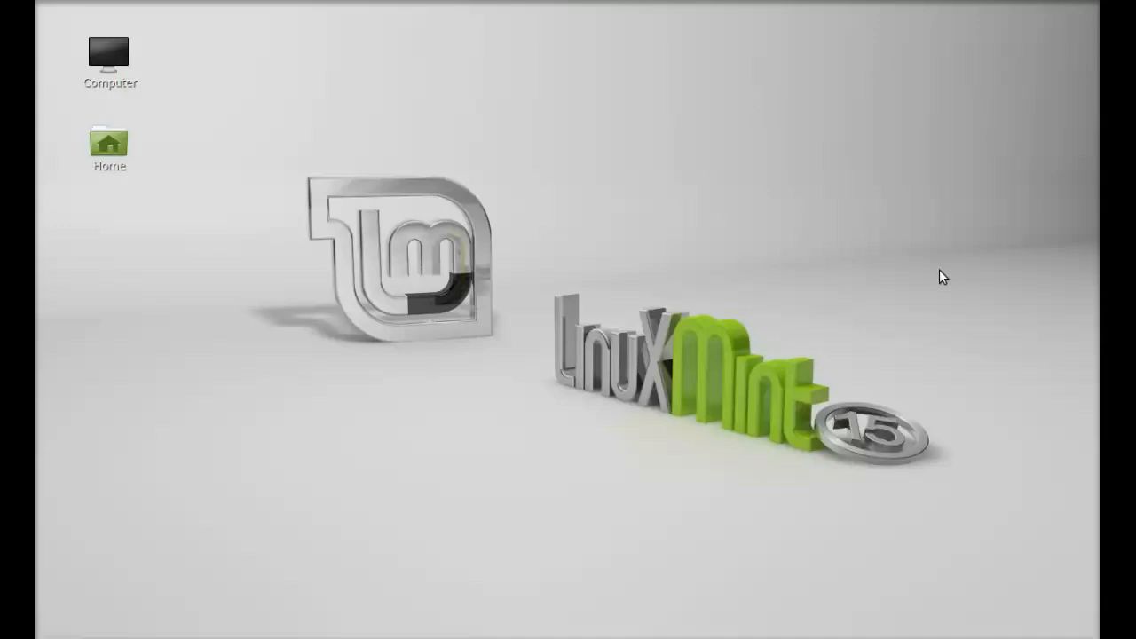